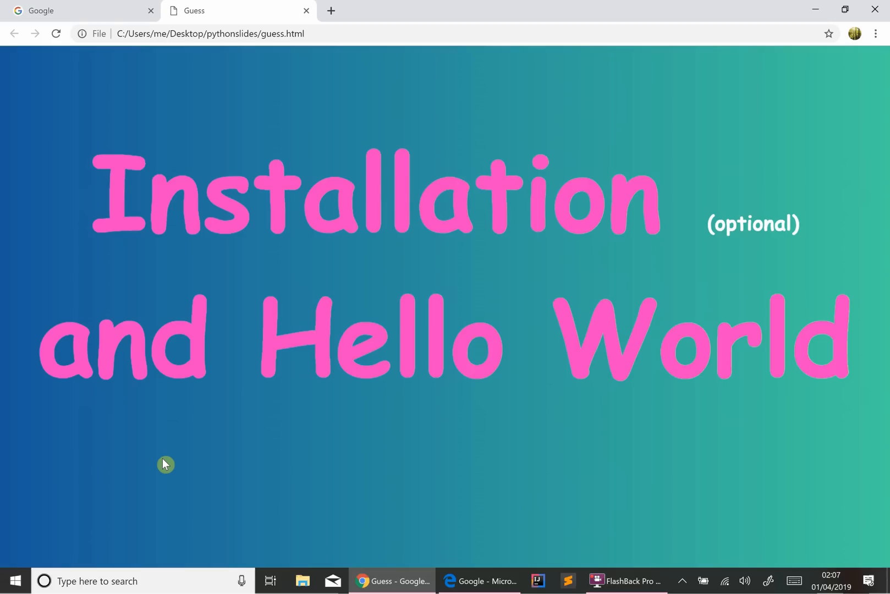
{"action": "mouse_move", "coordinate": [168, 458]}
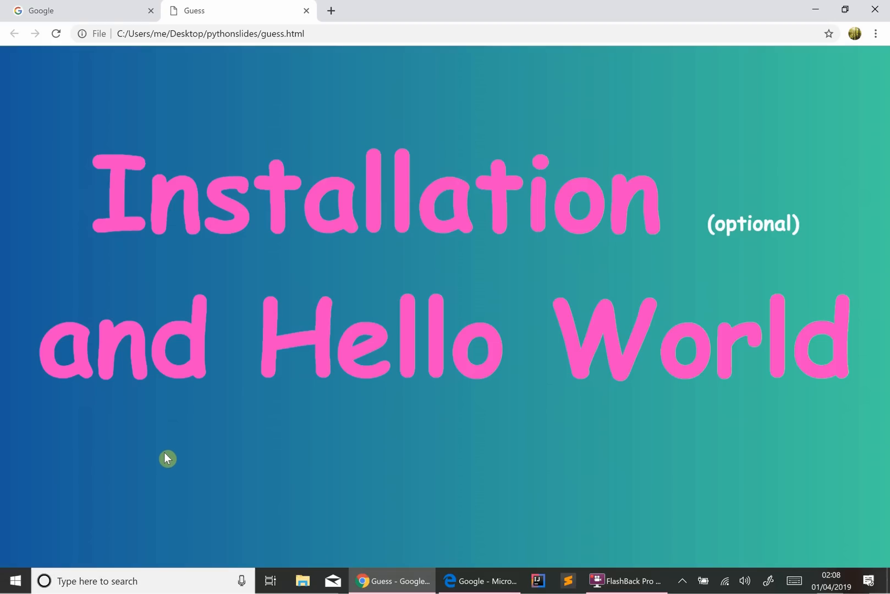
{"action": "mouse_move", "coordinate": [180, 230]}
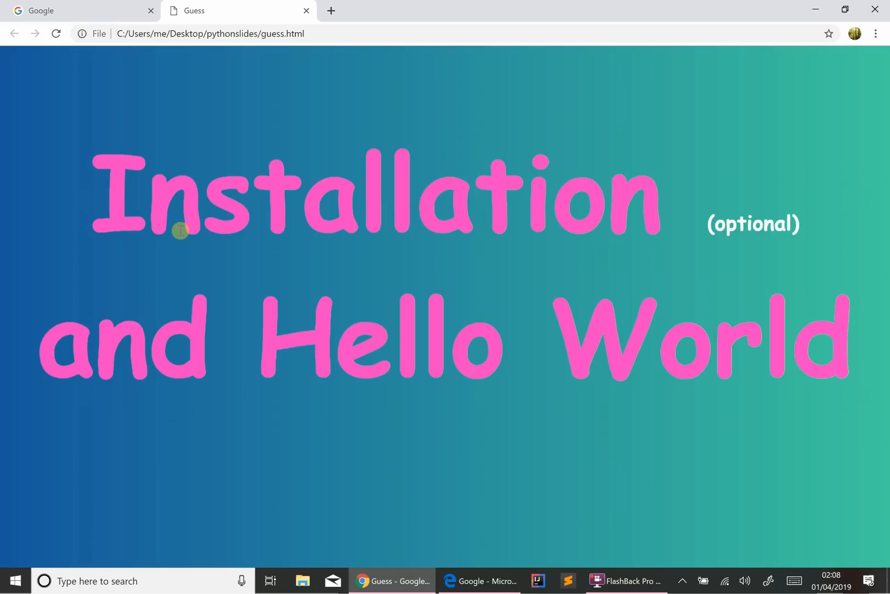
Step: From python.org's Downloads menu, fetch the Python 3.7.3 installer for Windows
{"action": "left_click", "coordinate": [66, 10]}
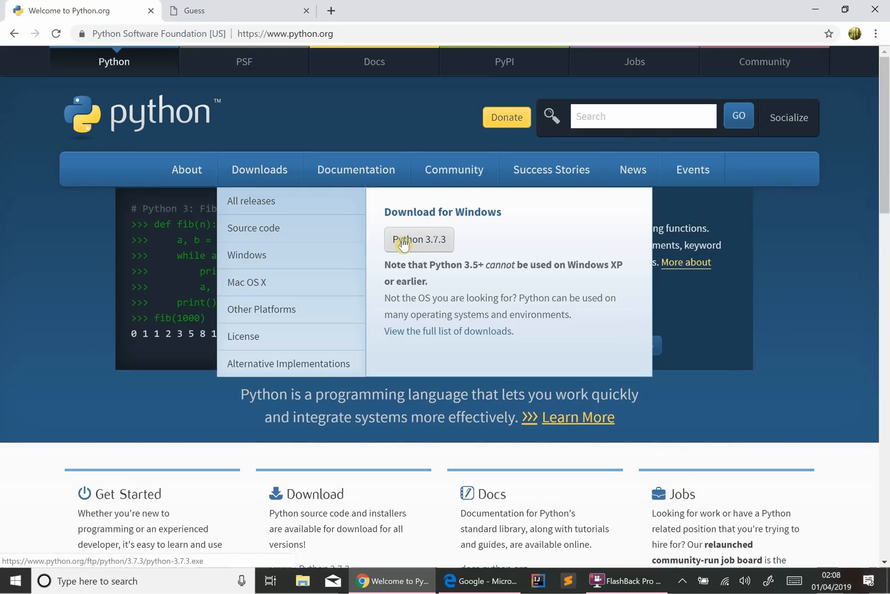
{"action": "left_click", "coordinate": [418, 240]}
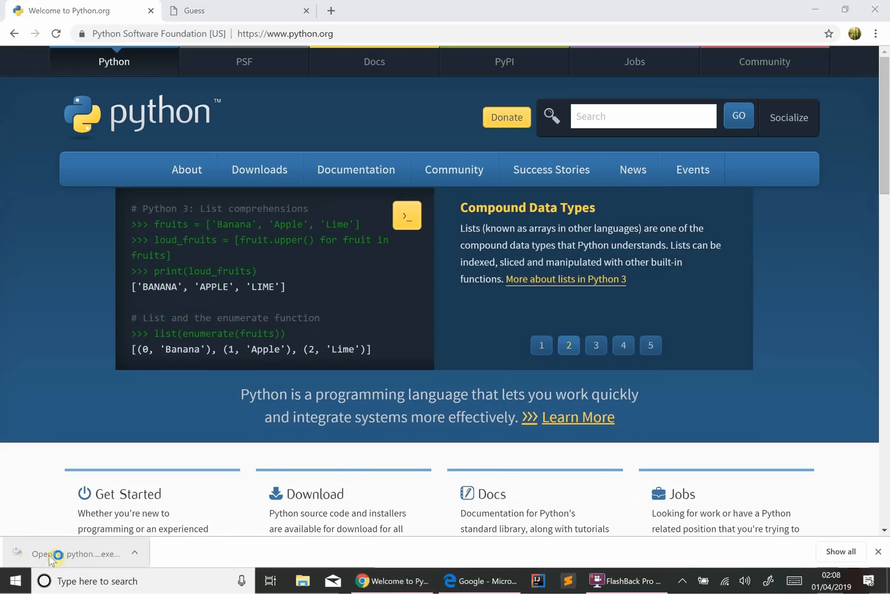
Step: Run python-3.7.3.exe with 'Add Python 3.7 to PATH' ticked and Install Now
{"action": "left_click", "coordinate": [72, 554]}
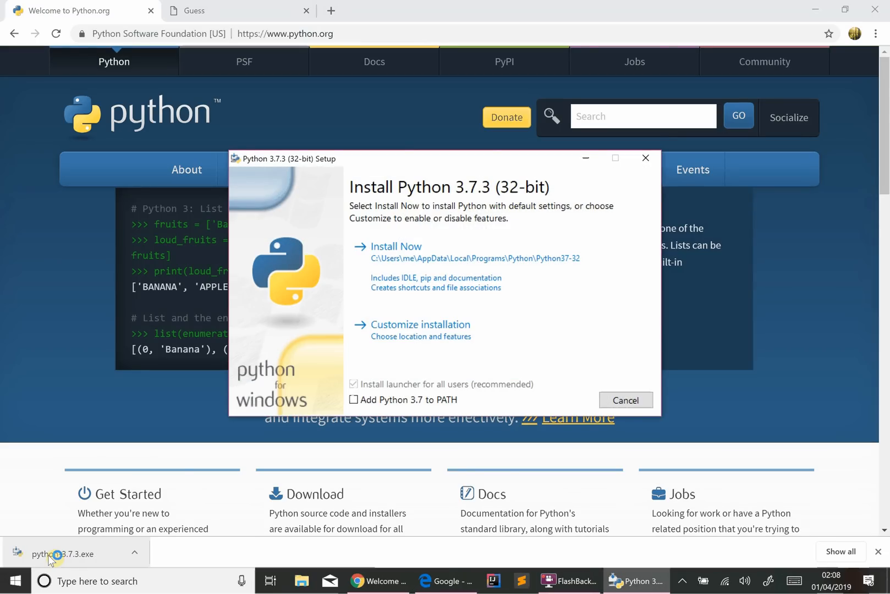
{"action": "mouse_move", "coordinate": [409, 264]}
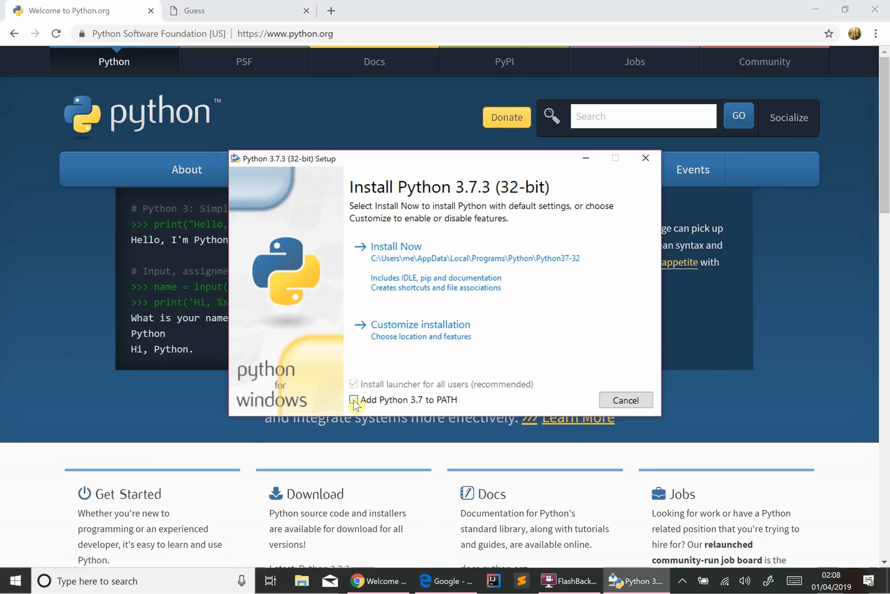
{"action": "left_click", "coordinate": [353, 400]}
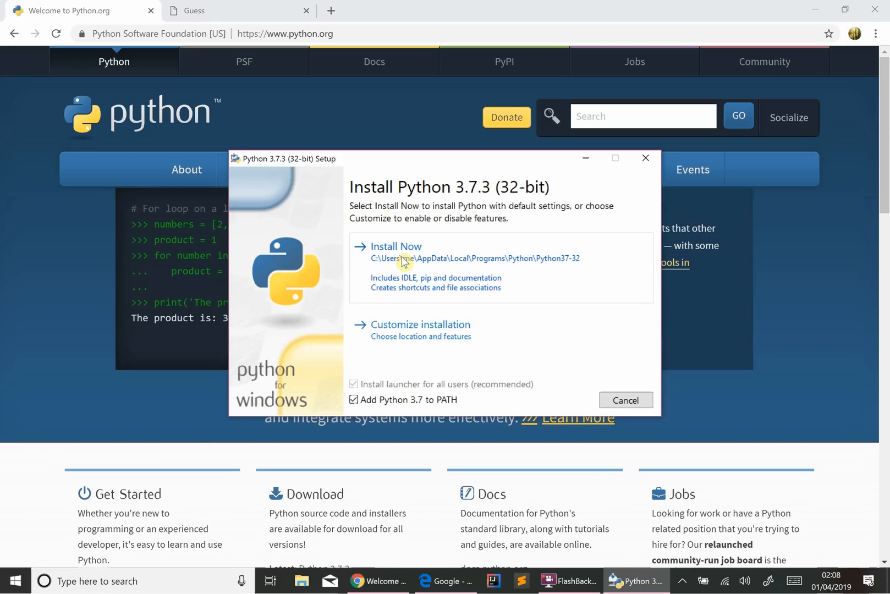
{"action": "left_click", "coordinate": [396, 246]}
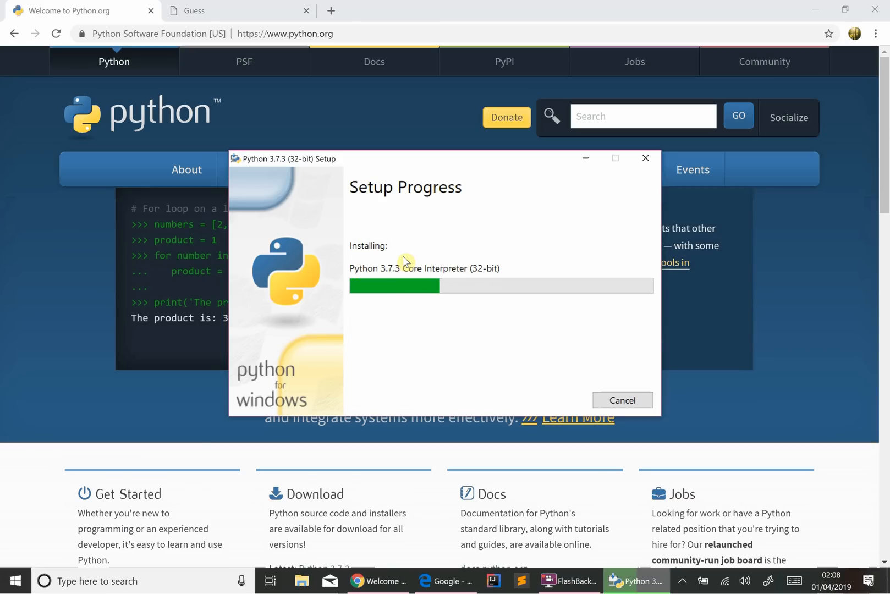
{"action": "mouse_move", "coordinate": [407, 264]}
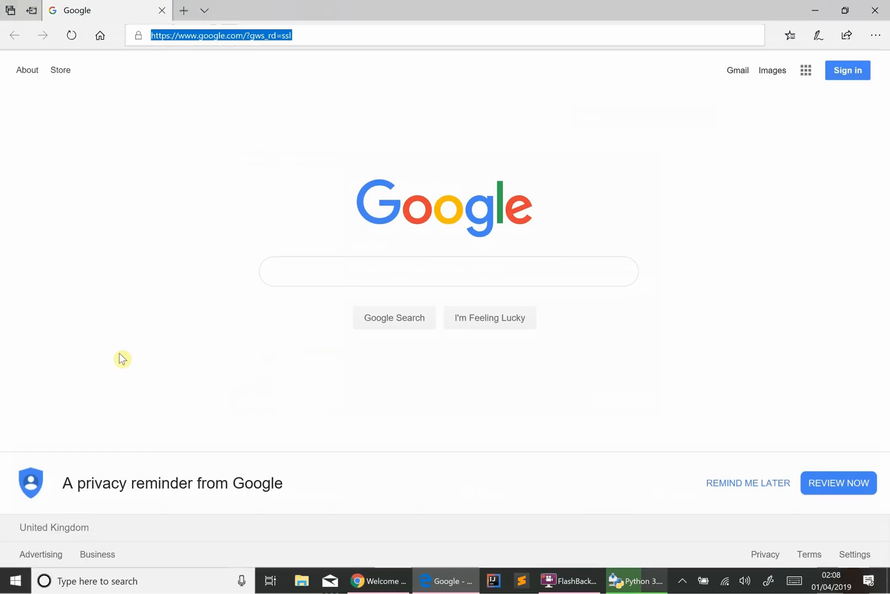
{"action": "type", "text": "ww"}
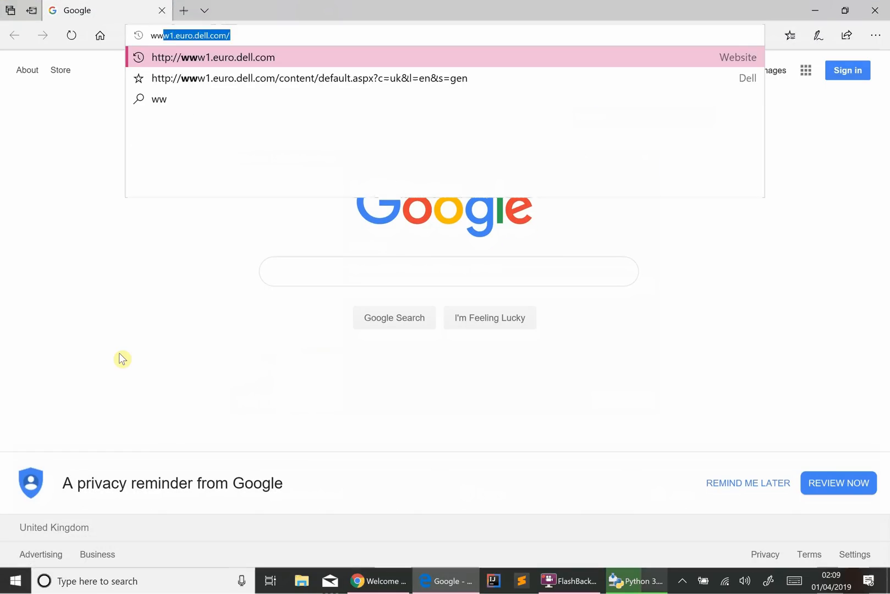
{"action": "type", "text": "www.repl"}
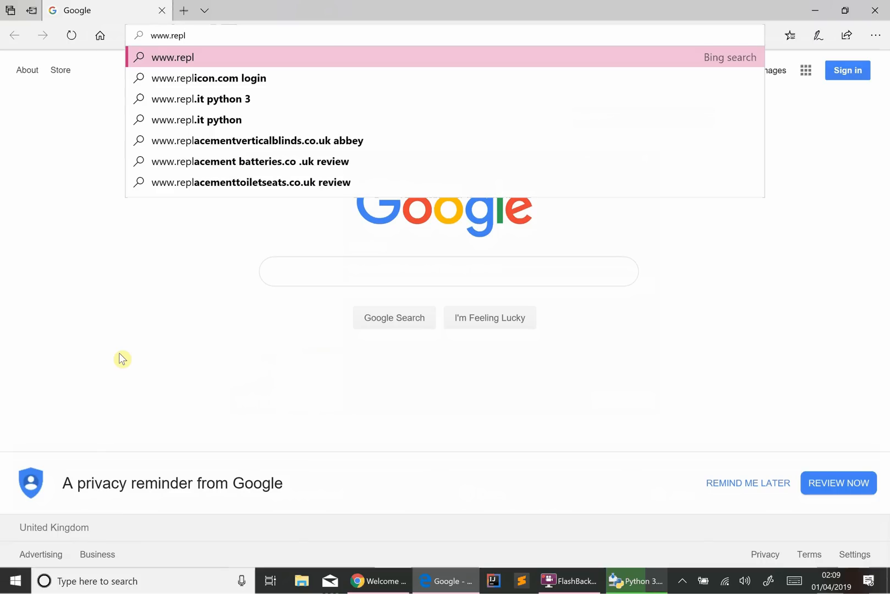
{"action": "type", "text": "."}
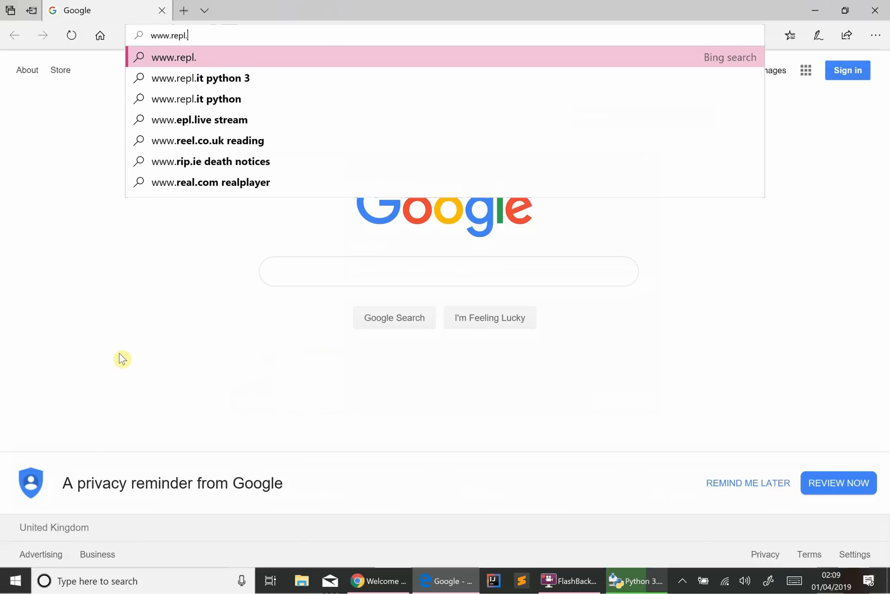
{"action": "key", "text": "Enter"}
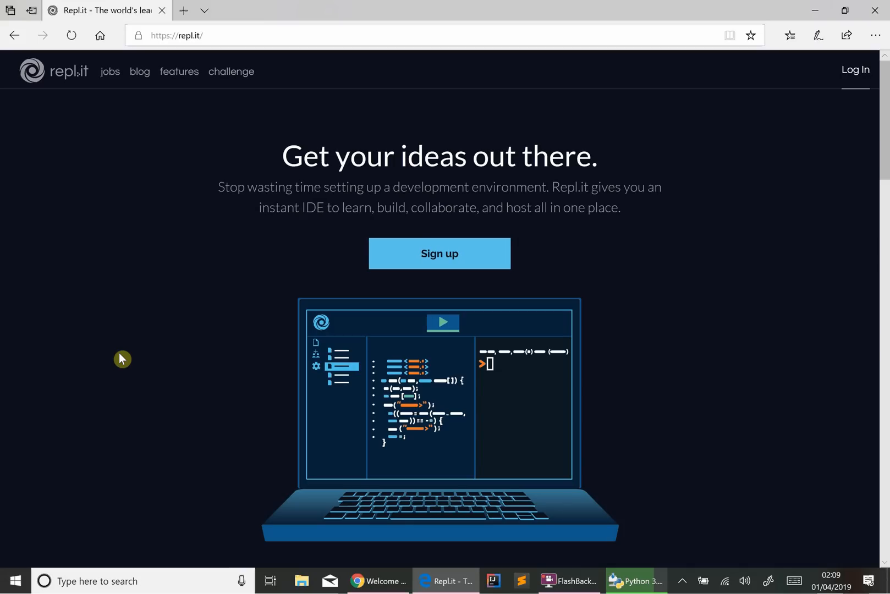
{"action": "mouse_move", "coordinate": [77, 276]}
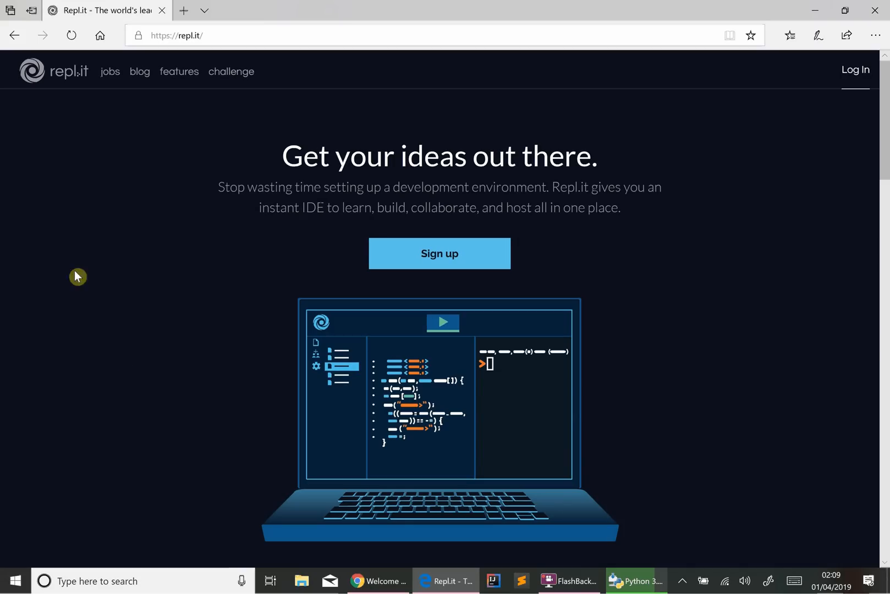
{"action": "mouse_move", "coordinate": [273, 333]}
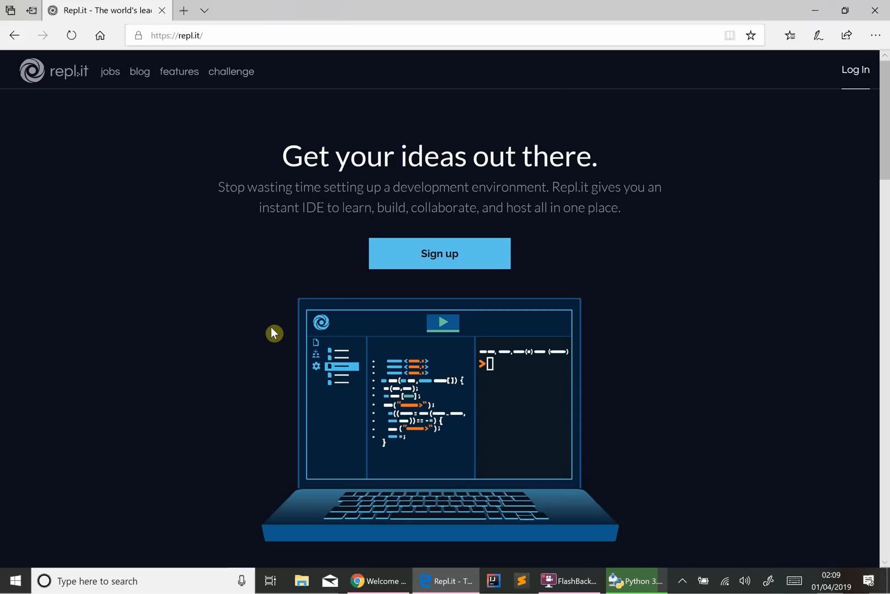
{"action": "mouse_move", "coordinate": [274, 313]}
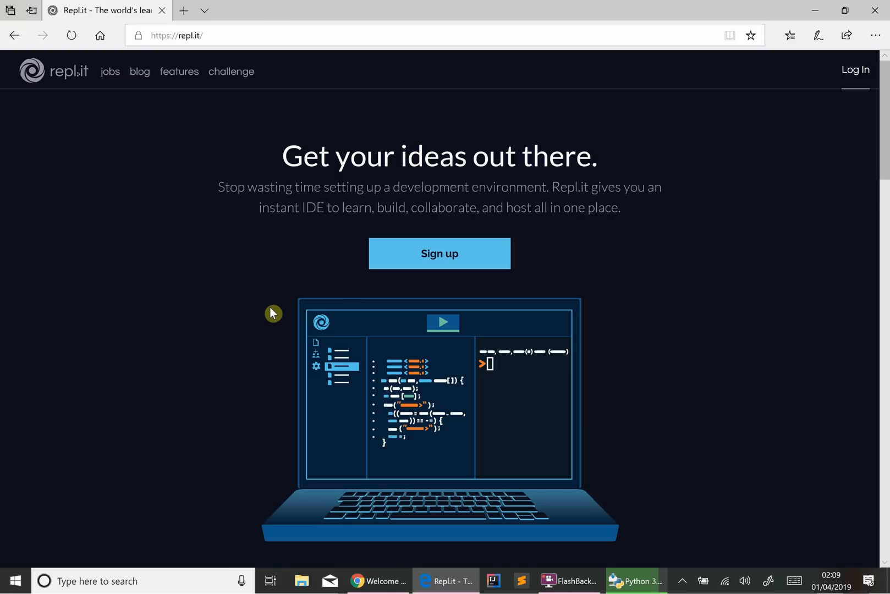
Step: Choose Python from the repl.it footer's languages list to start a Python 3 repl
{"action": "scroll", "scroll_direction": "down", "scroll_amount": 3}
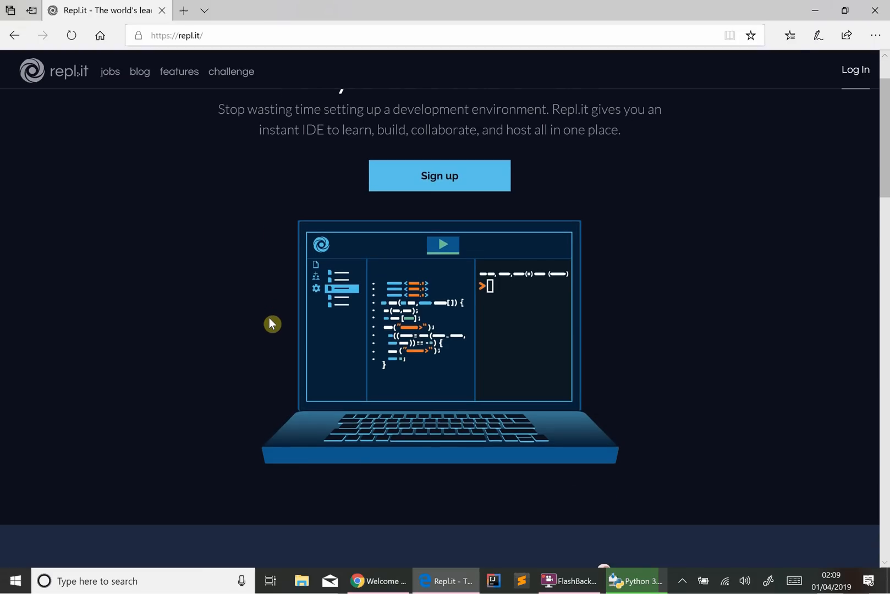
{"action": "scroll", "scroll_direction": "down", "scroll_amount": 3}
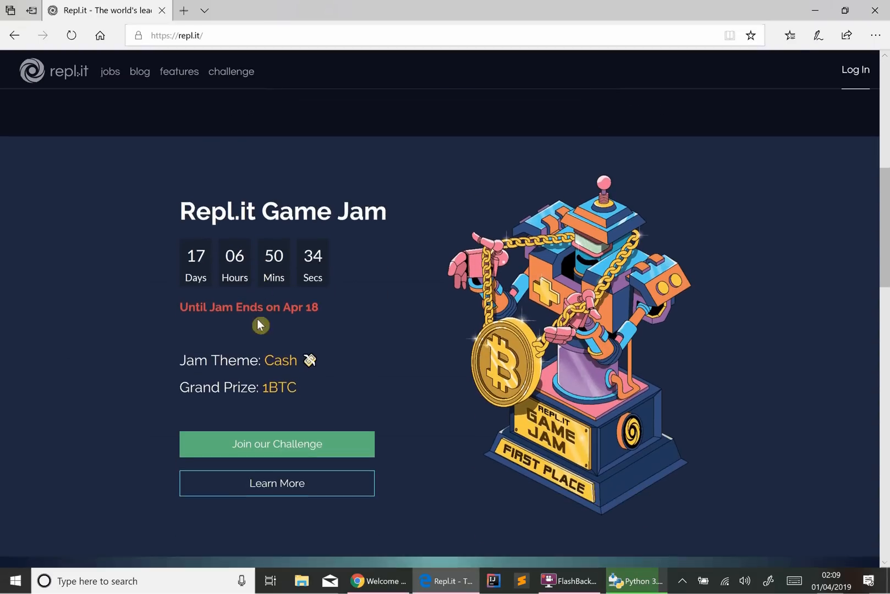
{"action": "scroll", "scroll_direction": "down", "scroll_amount": 3}
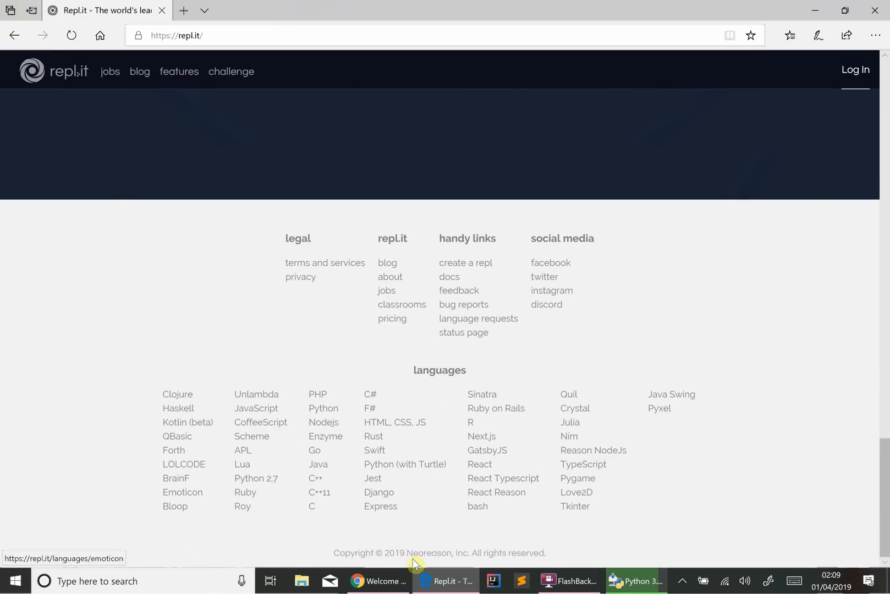
{"action": "mouse_move", "coordinate": [281, 423]}
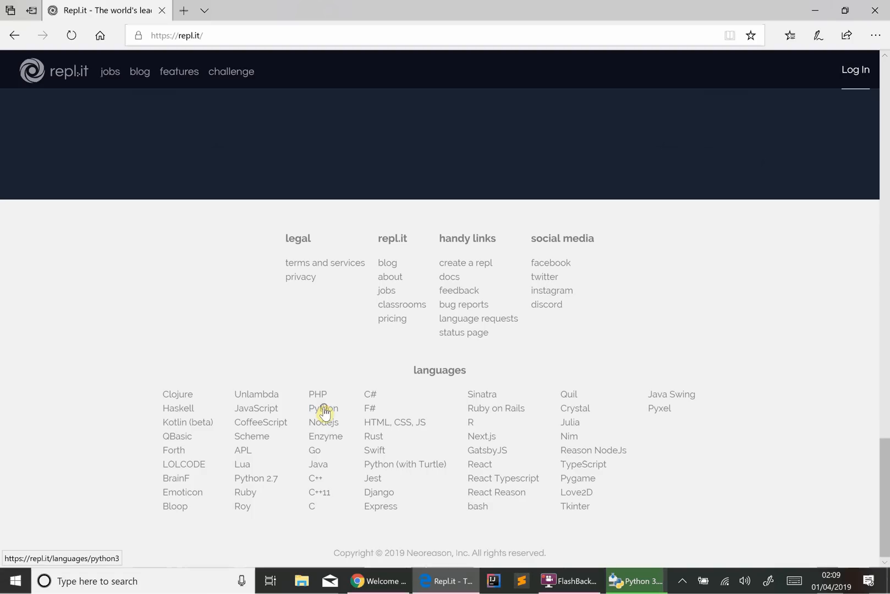
{"action": "left_click", "coordinate": [323, 408]}
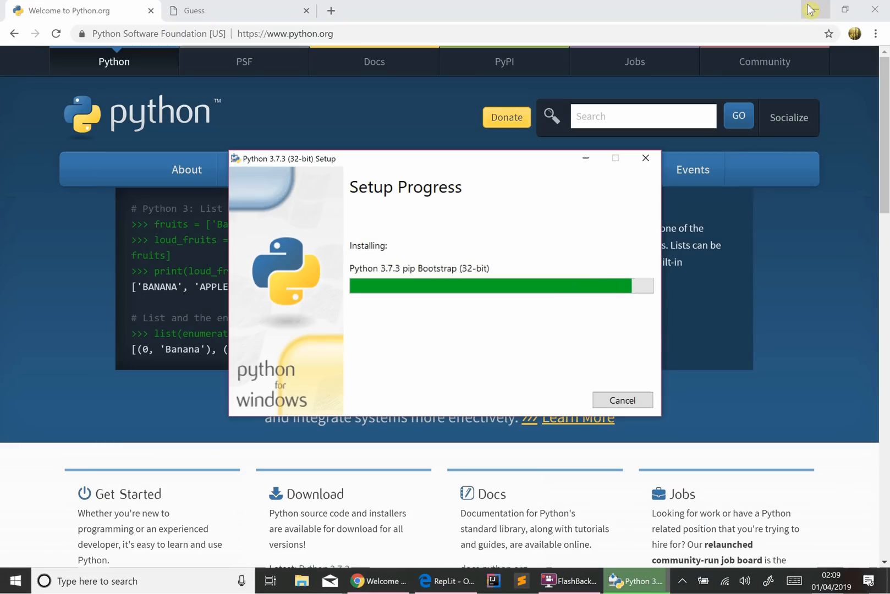
{"action": "mouse_move", "coordinate": [322, 547]}
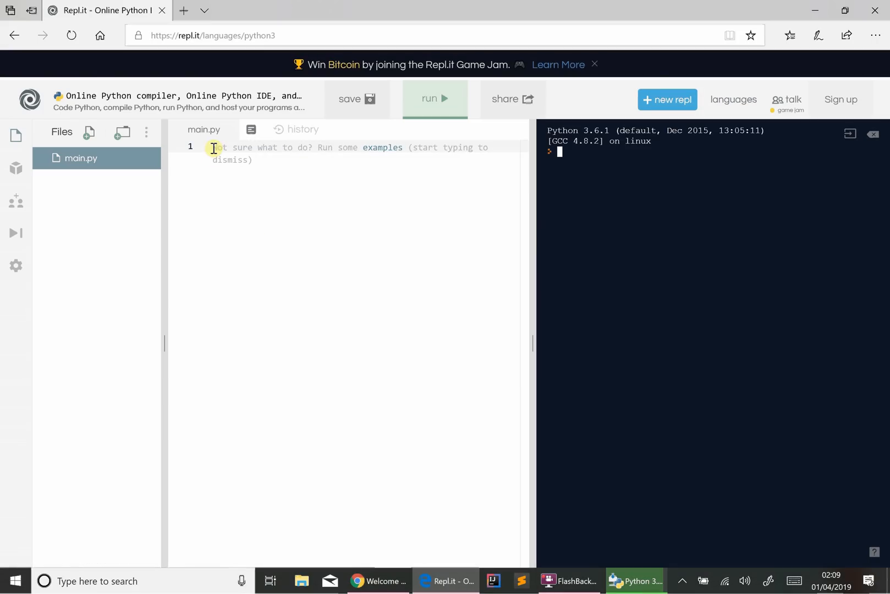
{"action": "mouse_move", "coordinate": [269, 165]}
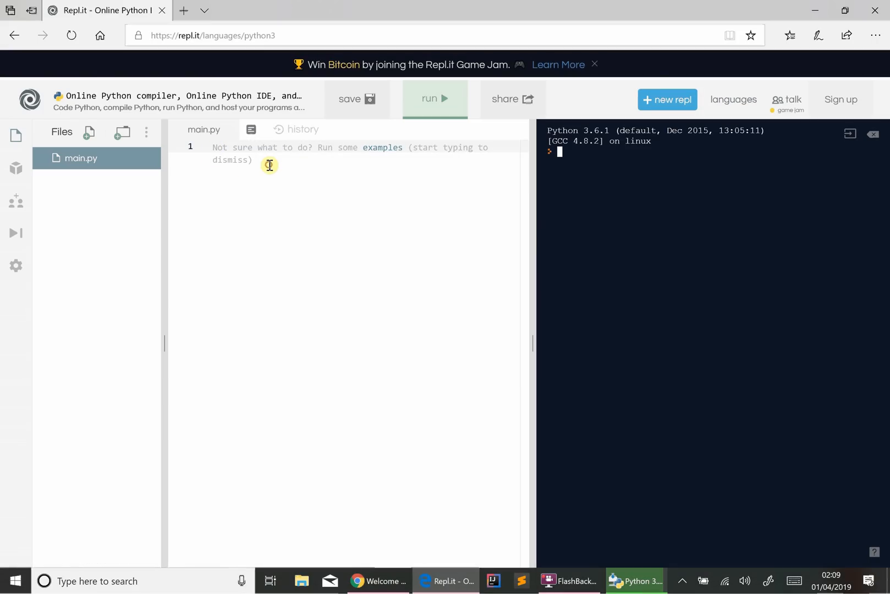
{"action": "mouse_move", "coordinate": [359, 178]}
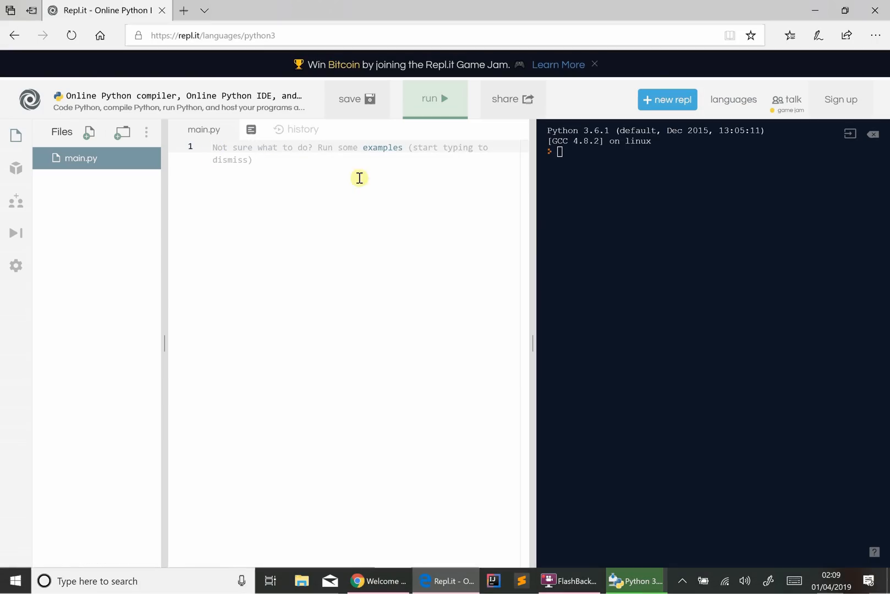
{"action": "mouse_move", "coordinate": [704, 197]}
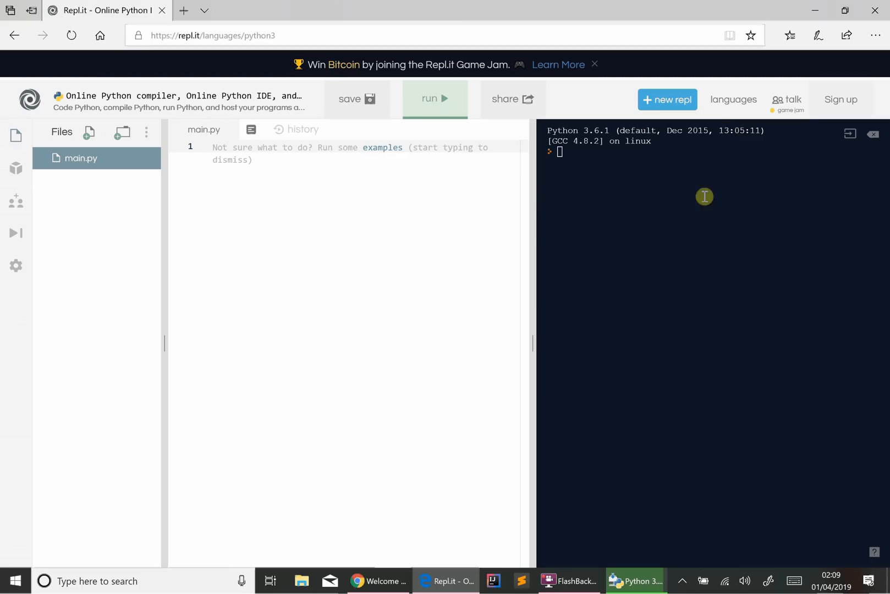
{"action": "mouse_move", "coordinate": [503, 234]}
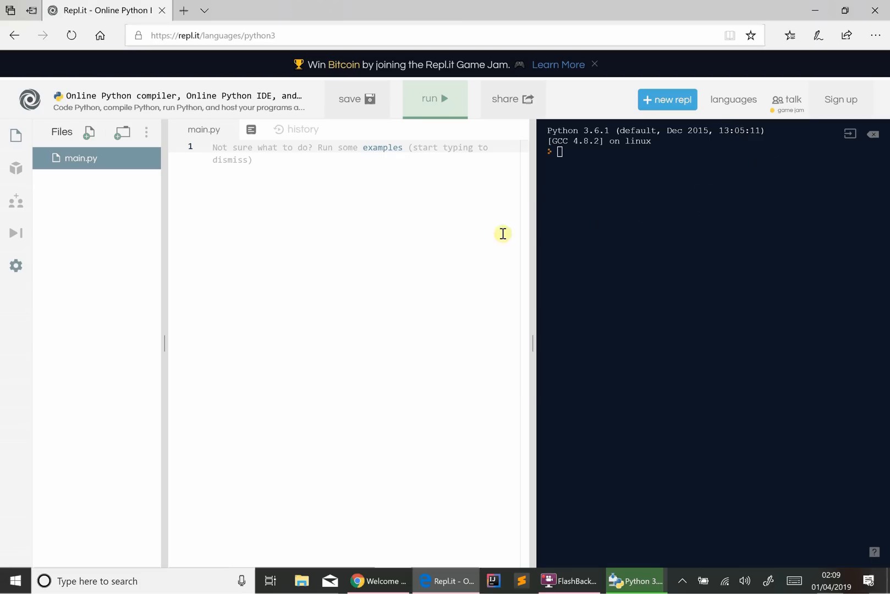
{"action": "mouse_move", "coordinate": [275, 265]}
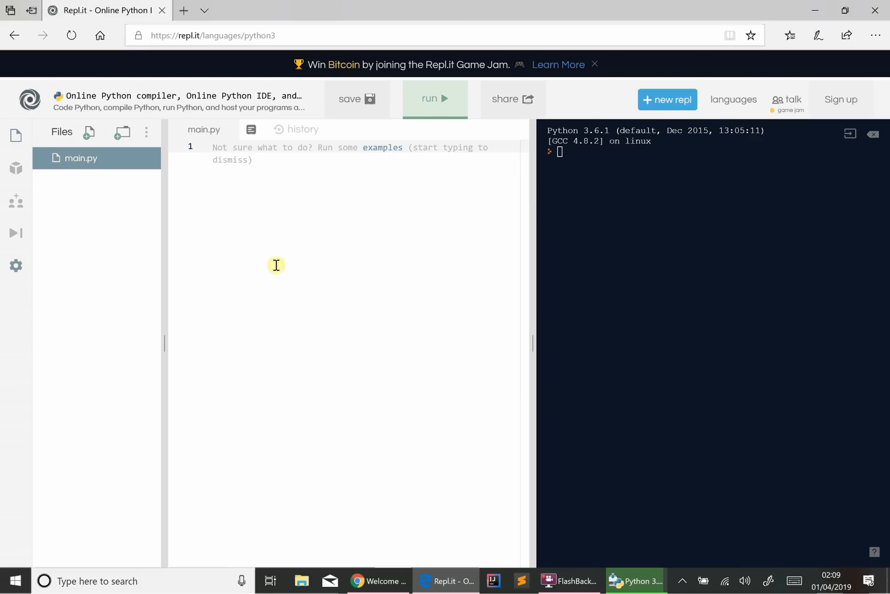
{"action": "mouse_move", "coordinate": [244, 188]}
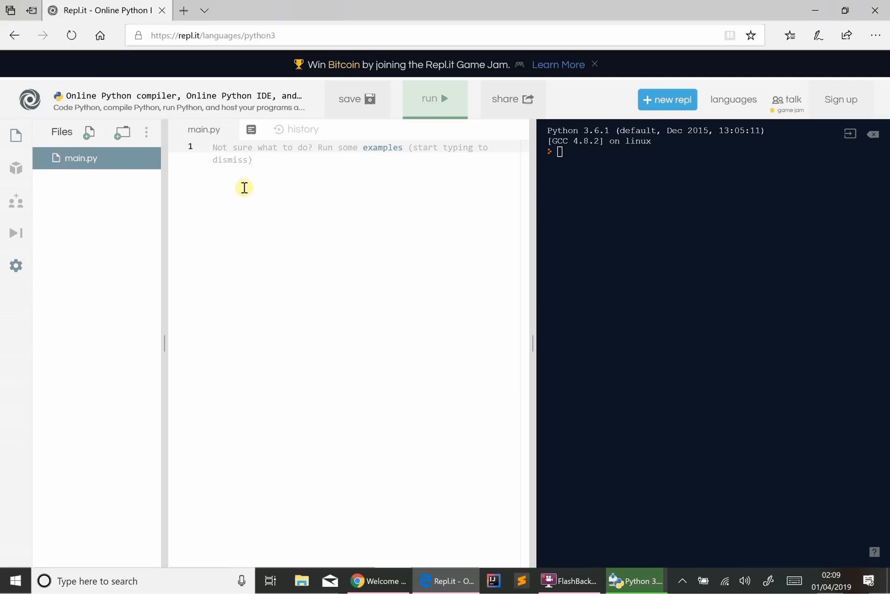
{"action": "mouse_move", "coordinate": [258, 171]}
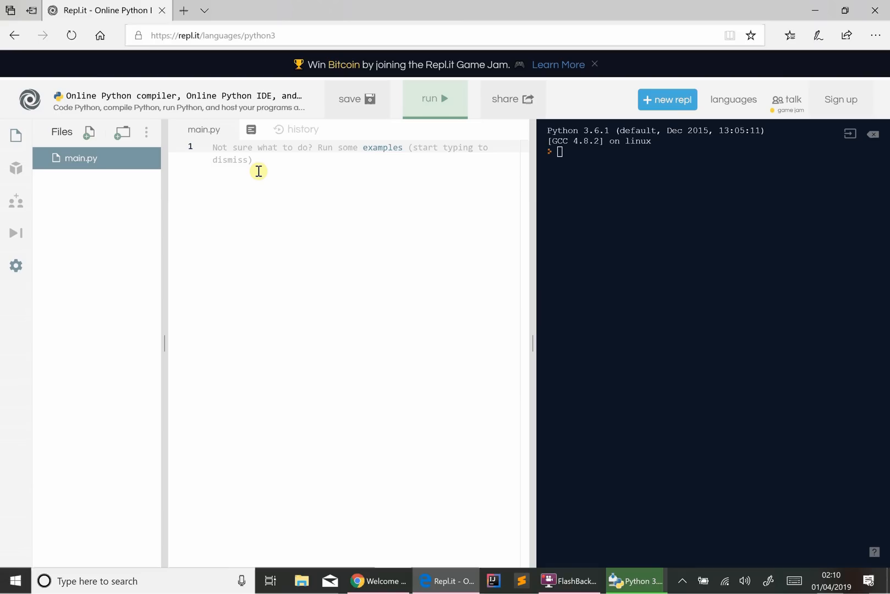
Step: Enter the line print('hello world!') in main.py and clear the signature hint
{"action": "type", "text": "print"}
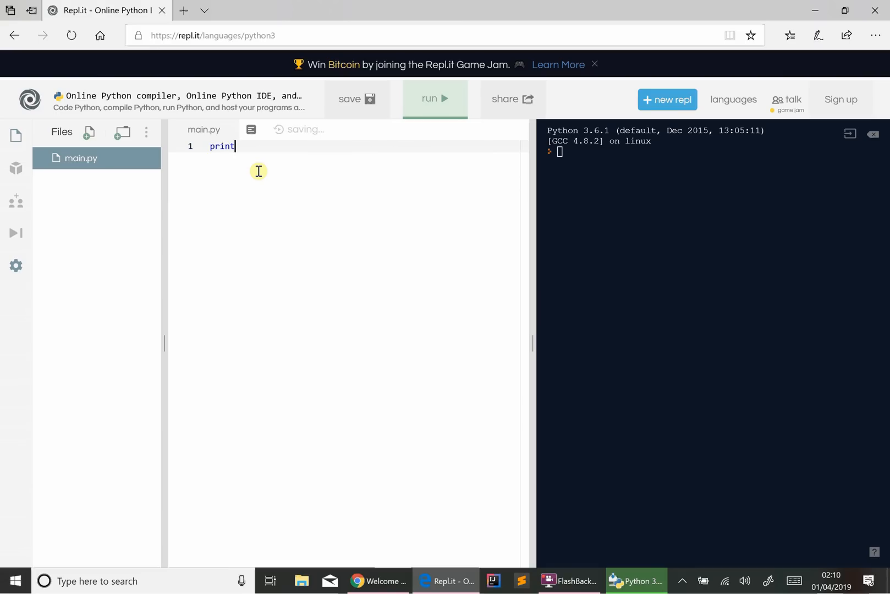
{"action": "type", "text": "()"}
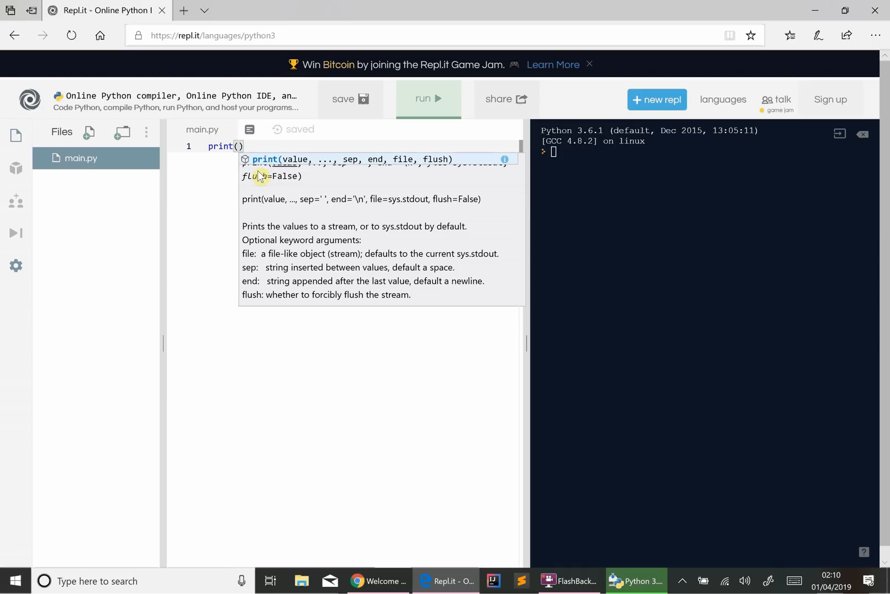
{"action": "type", "text": "'hello'"}
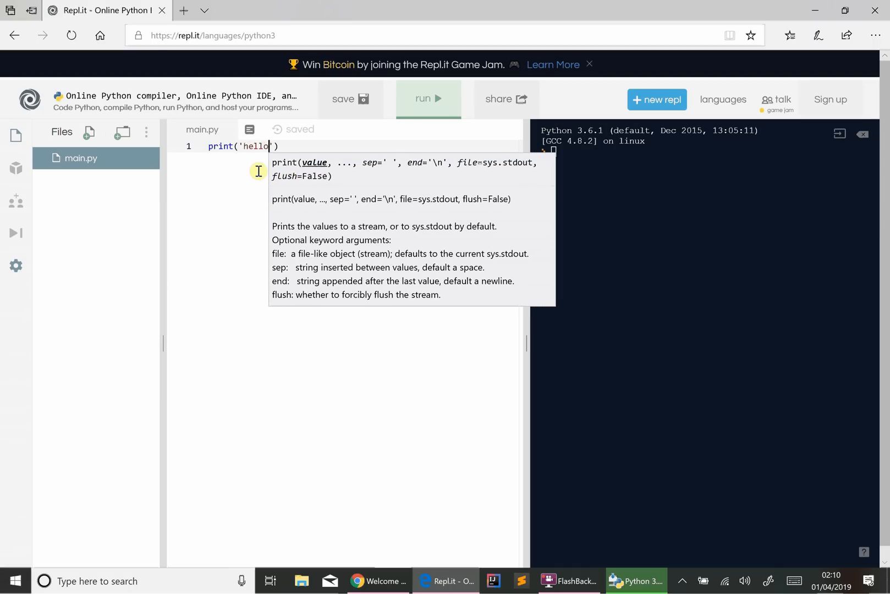
{"action": "type", "text": "word"}
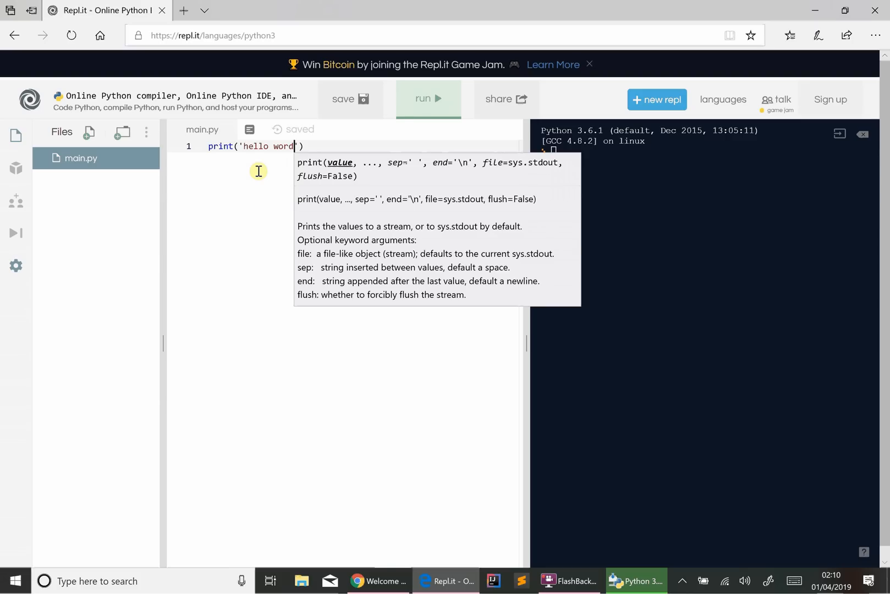
{"action": "mouse_move", "coordinate": [249, 206]}
{"action": "type", "text": "l"}
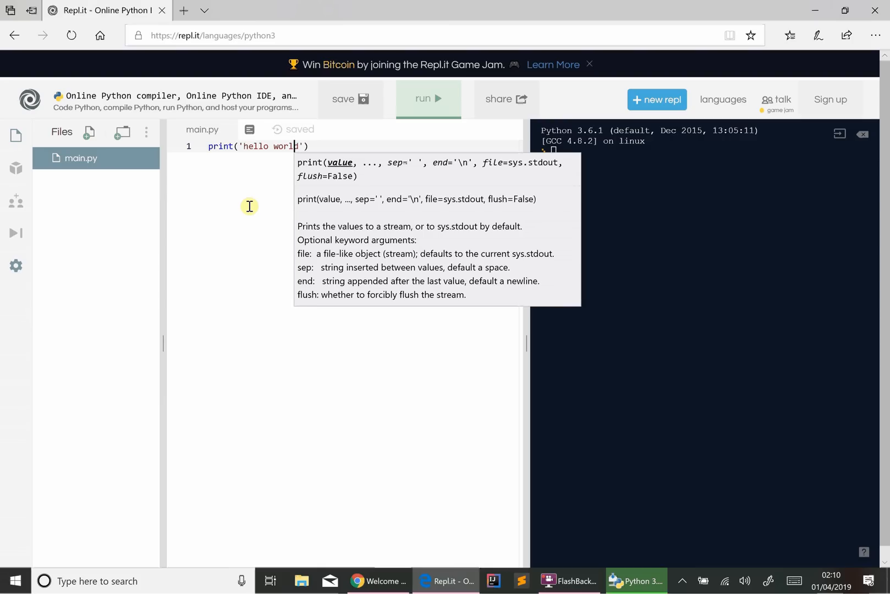
{"action": "type", "text": "!"}
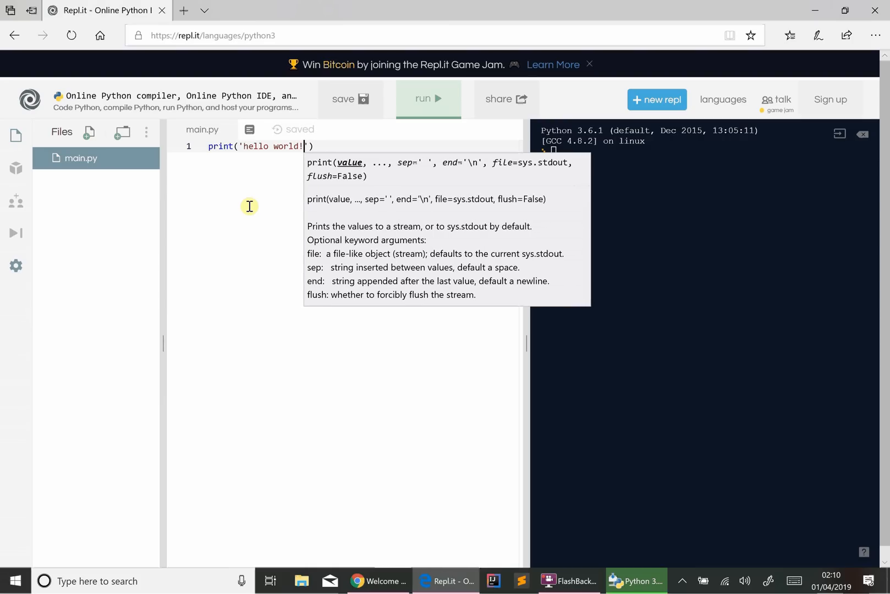
{"action": "mouse_move", "coordinate": [108, 208]}
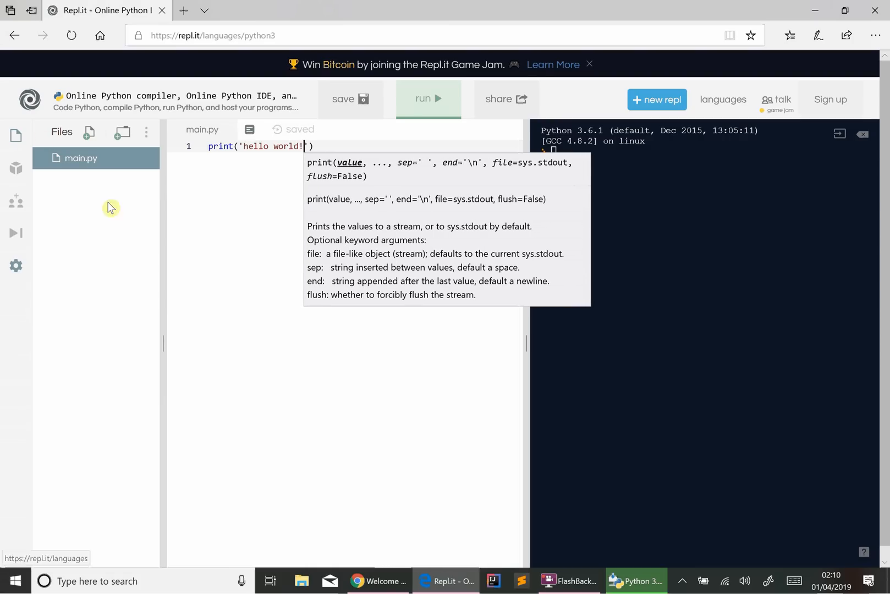
{"action": "left_click", "coordinate": [231, 154]}
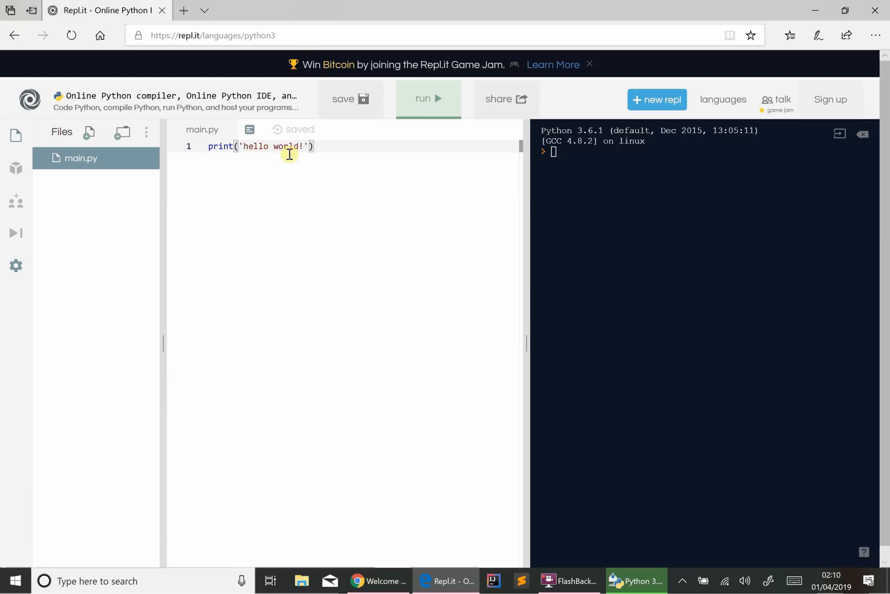
{"action": "mouse_move", "coordinate": [380, 174]}
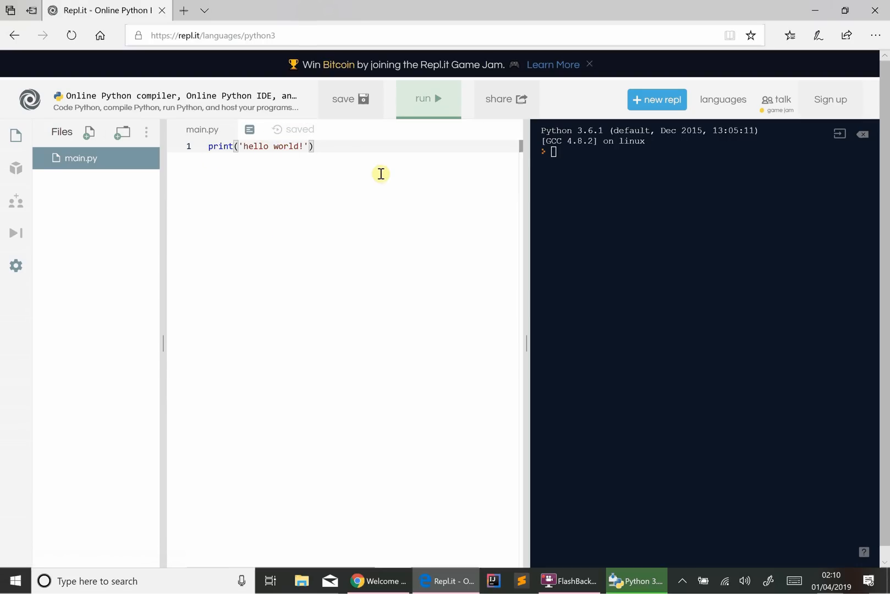
{"action": "mouse_move", "coordinate": [481, 116]}
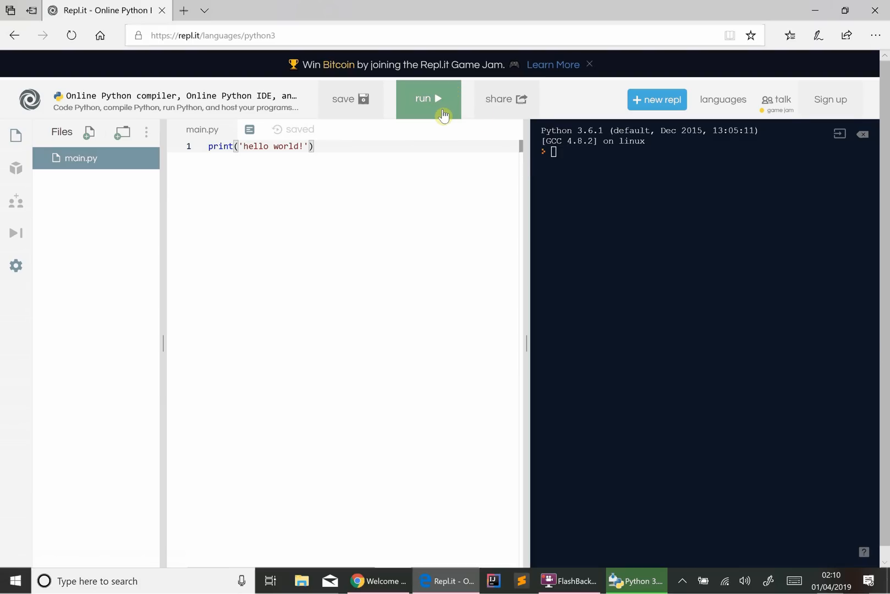
{"action": "left_click", "coordinate": [427, 99]}
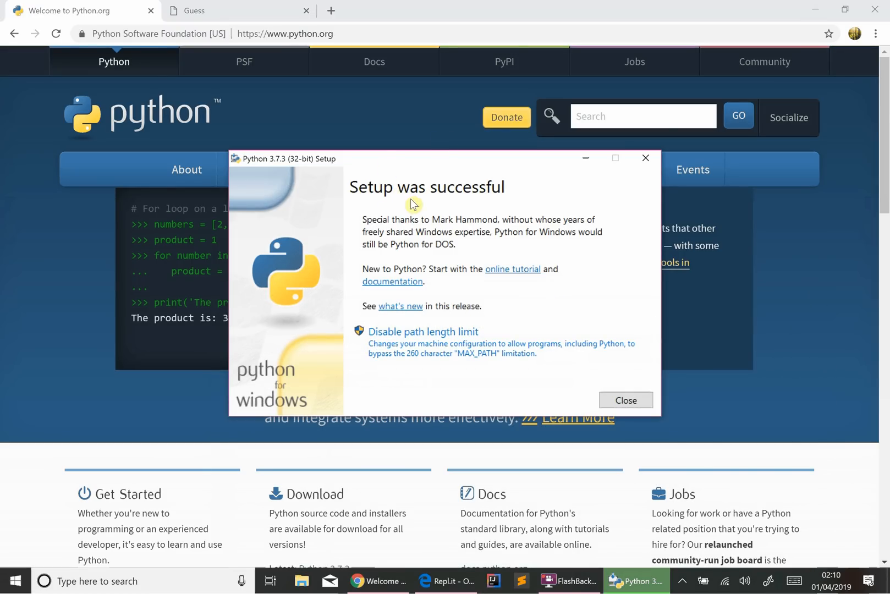
{"action": "mouse_move", "coordinate": [445, 284]}
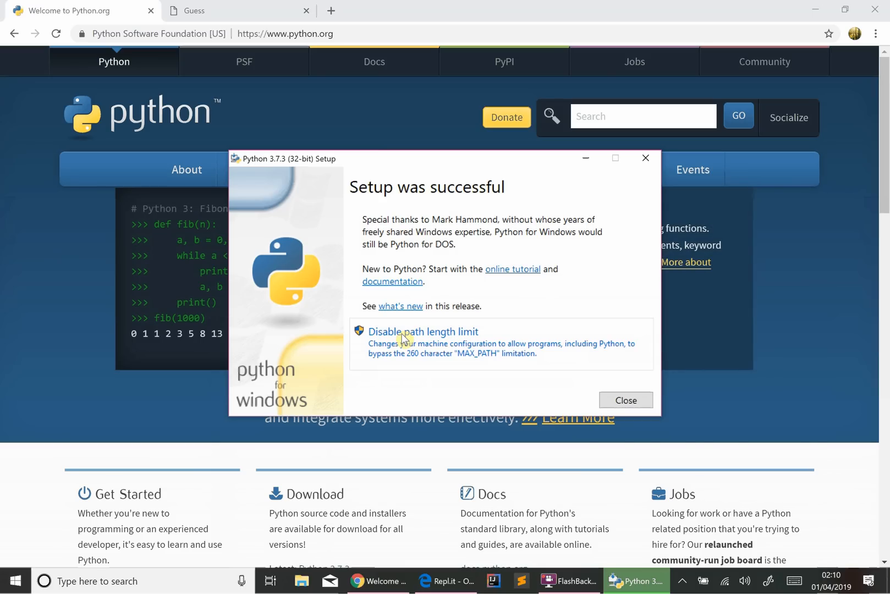
{"action": "mouse_move", "coordinate": [625, 405]}
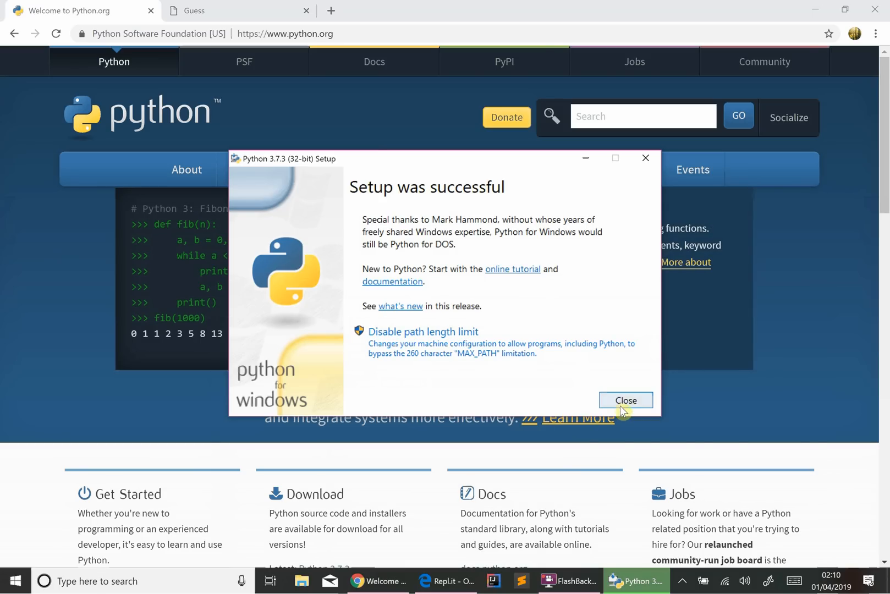
Step: Close the 'Setup was successful' dialog and minimise Chrome to show the desktop
{"action": "left_click", "coordinate": [625, 401]}
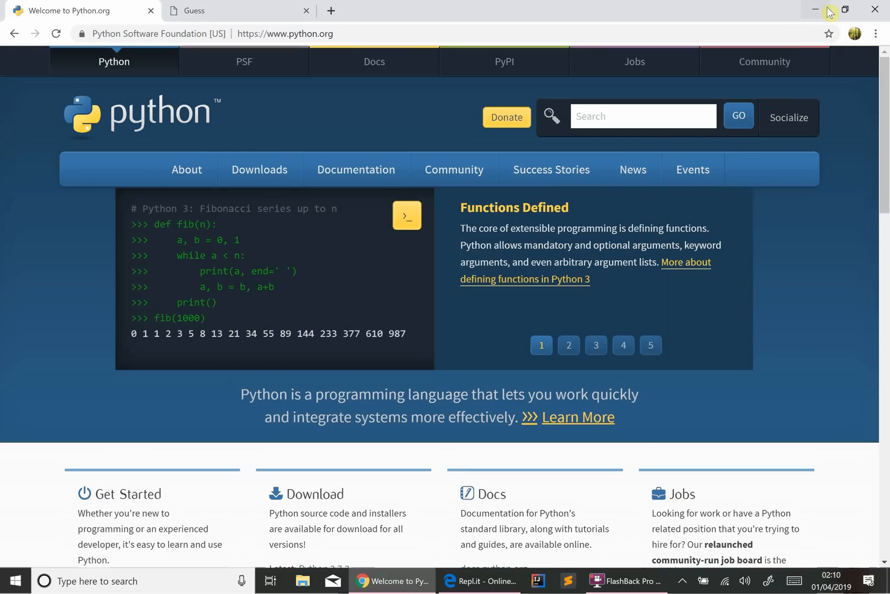
{"action": "mouse_move", "coordinate": [824, 22]}
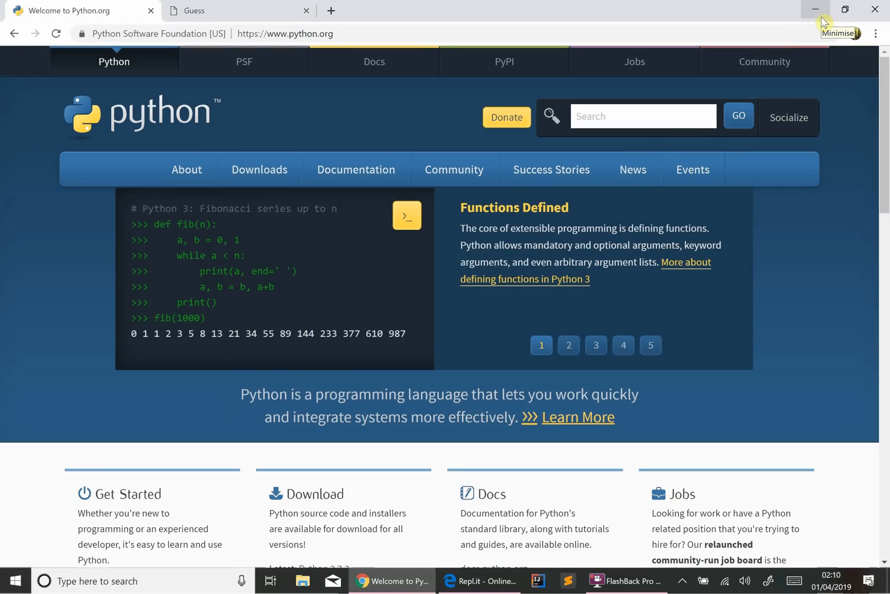
{"action": "left_click", "coordinate": [813, 8]}
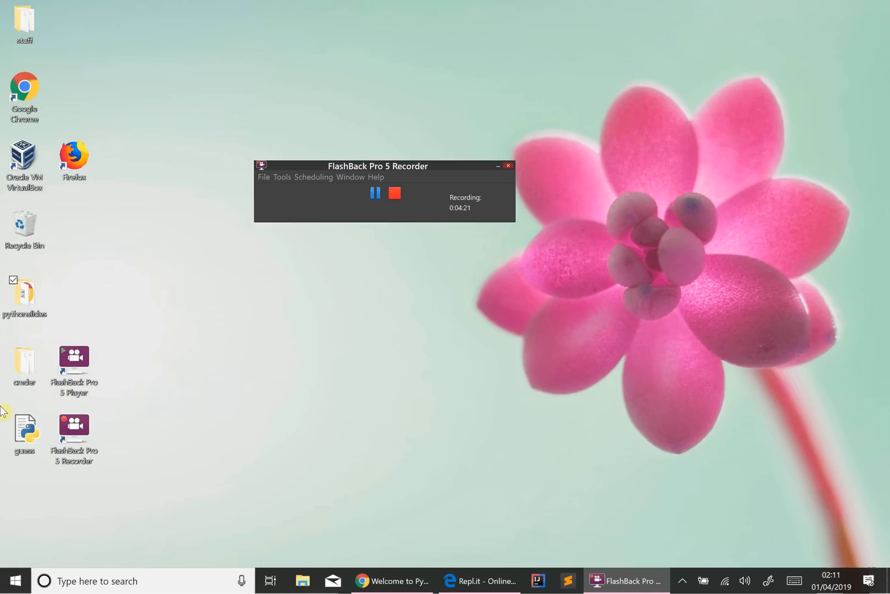
Step: Launch Cmder from the cmder folder on the desktop
{"action": "double_click", "coordinate": [25, 359]}
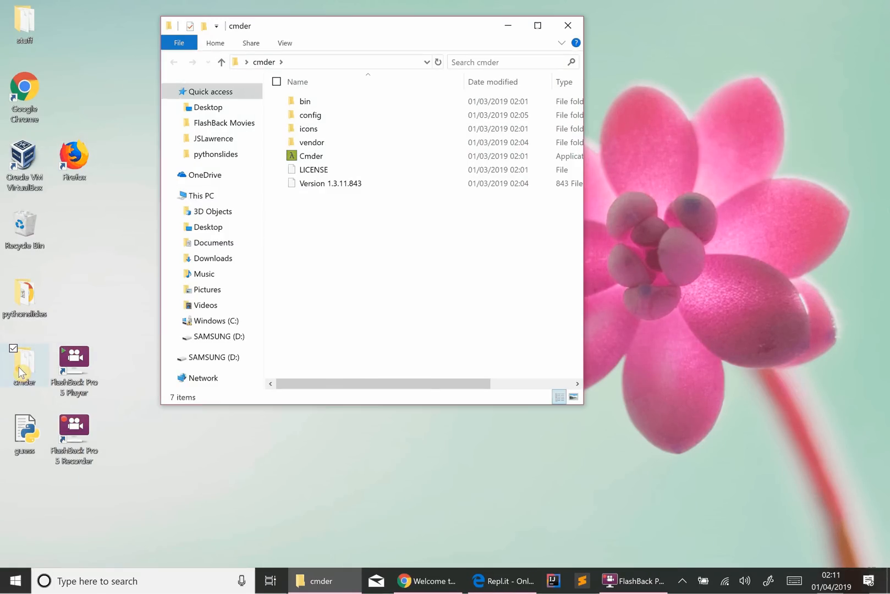
{"action": "double_click", "coordinate": [311, 155]}
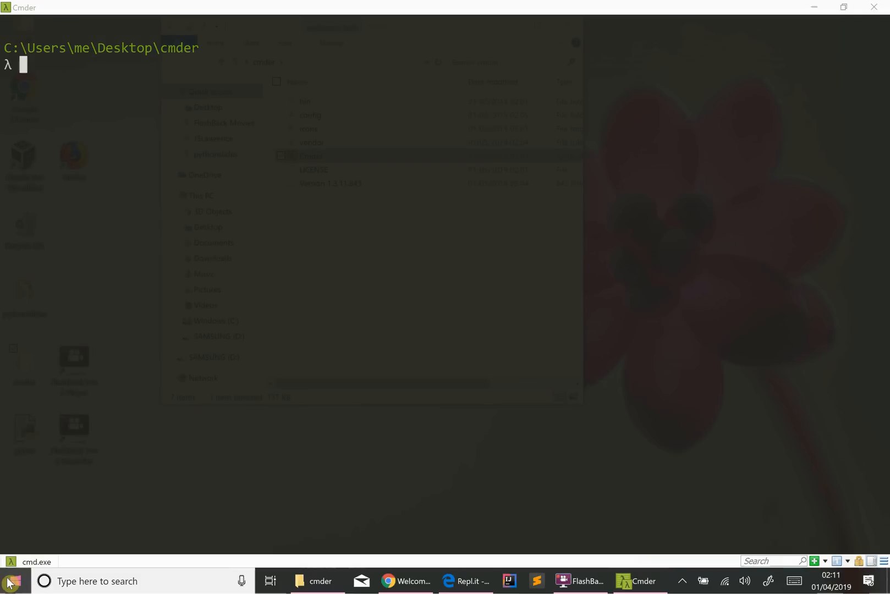
{"action": "left_click", "coordinate": [9, 578]}
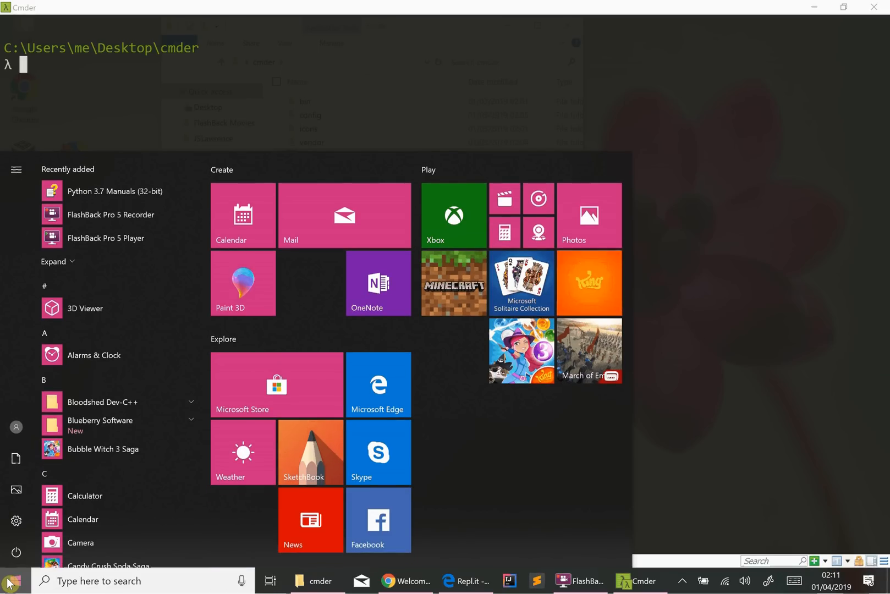
{"action": "type", "text": "cmd"}
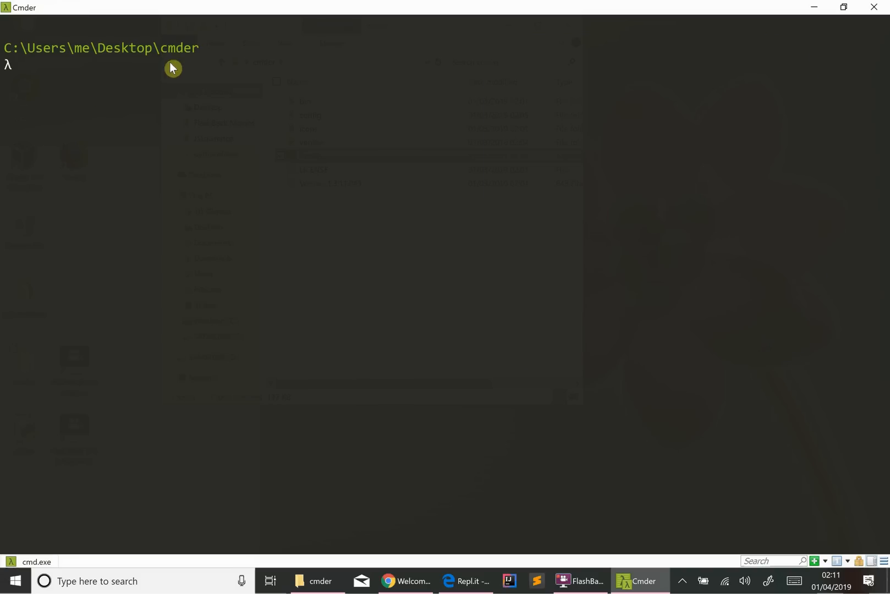
{"action": "mouse_move", "coordinate": [64, 151]}
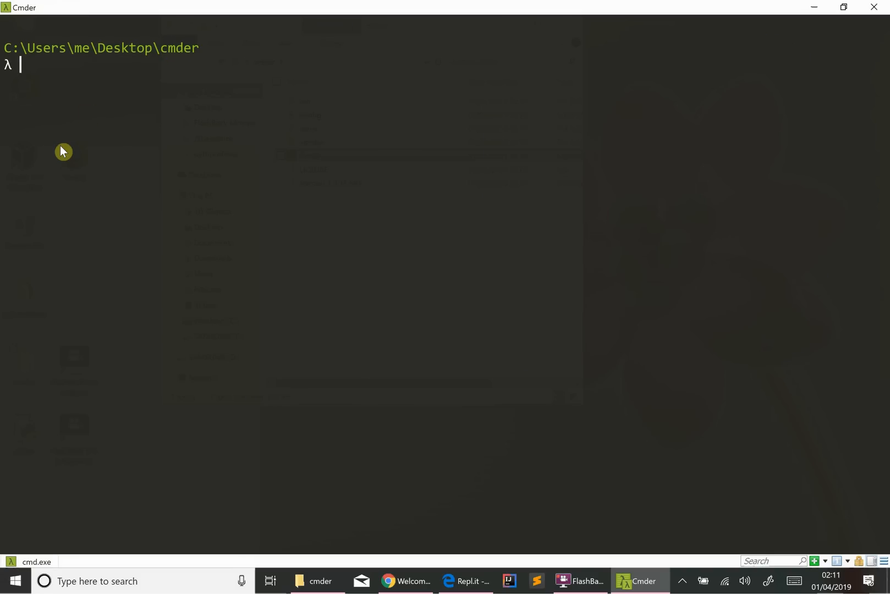
Step: Start python in Cmder and run print('hello world') in the 3.7.3 shell
{"action": "type", "text": "py"}
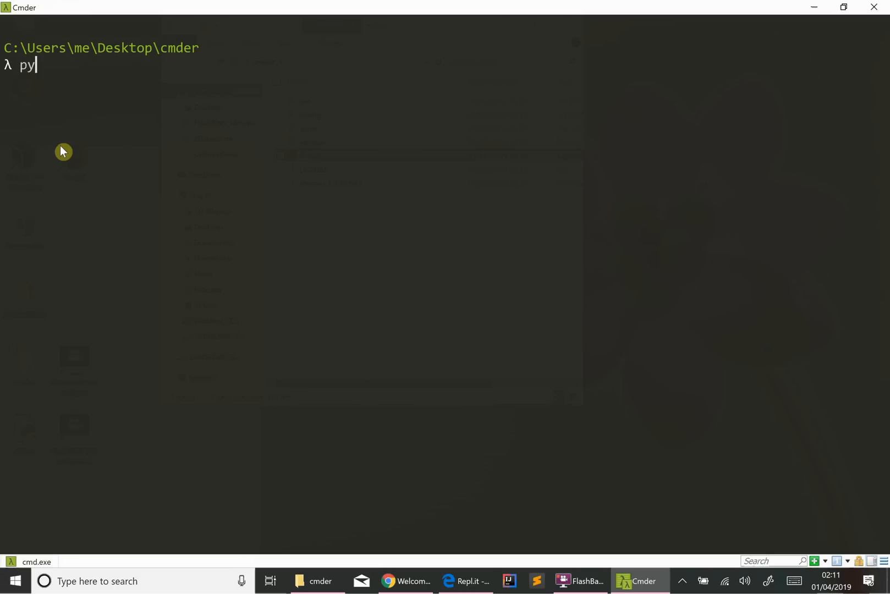
{"action": "type", "text": "thon"}
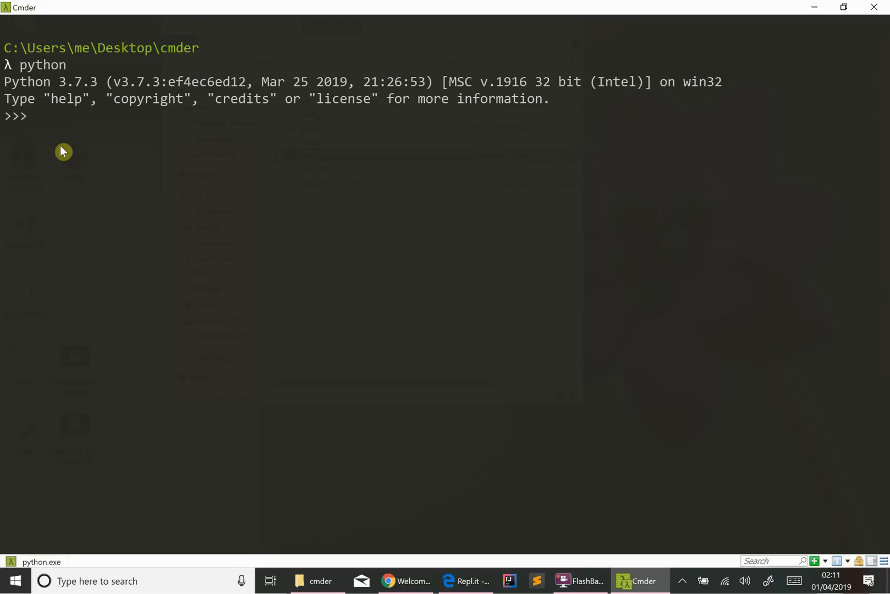
{"action": "type", "text": "p"}
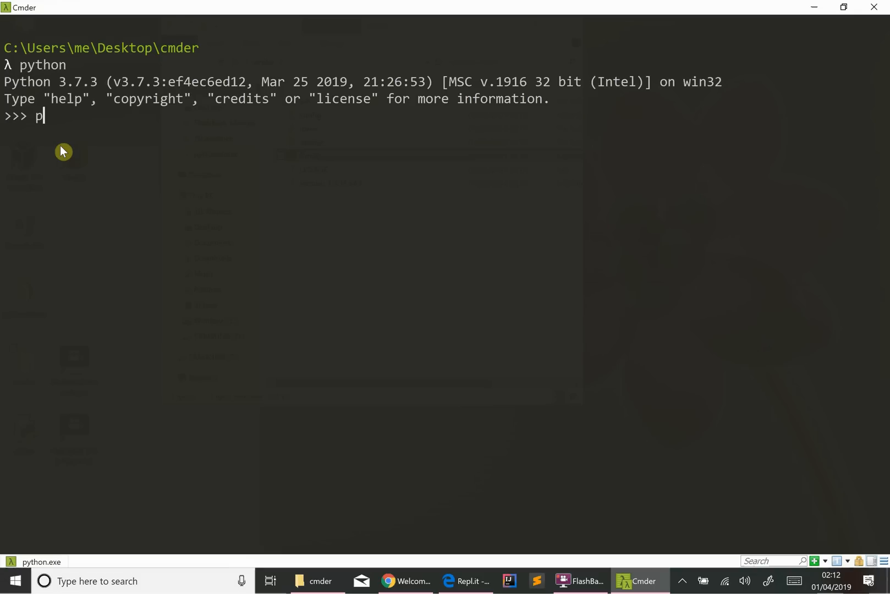
{"action": "type", "text": "rint("}
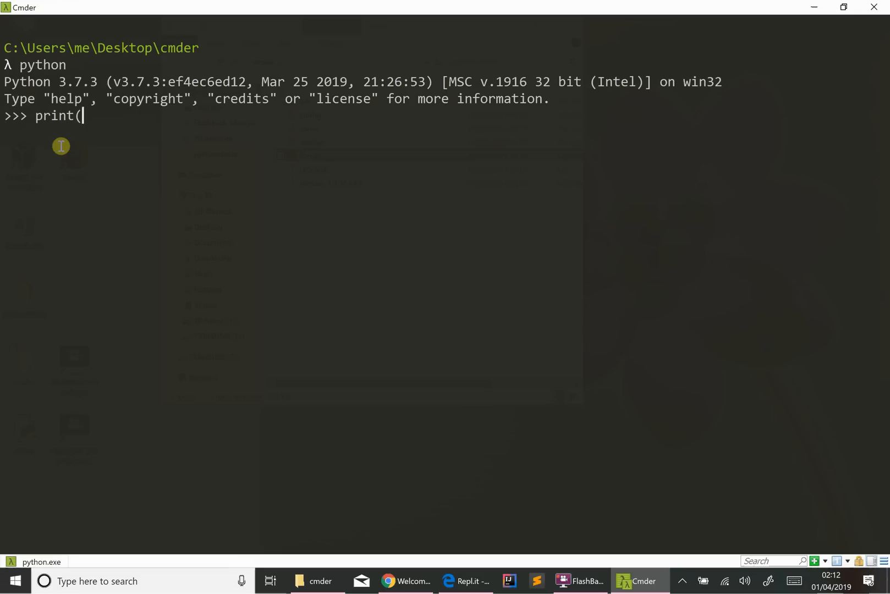
{"action": "type", "text": "'he"}
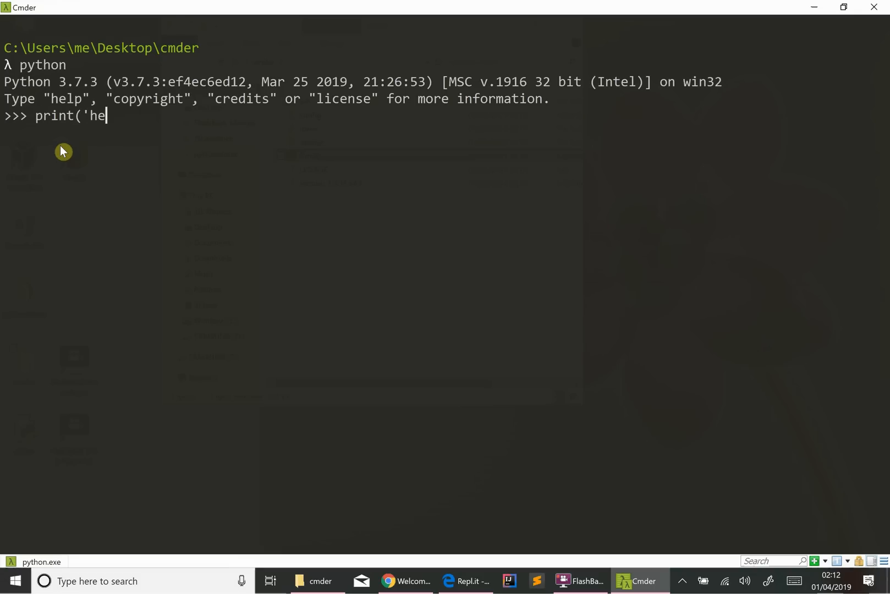
{"action": "type", "text": "llo"}
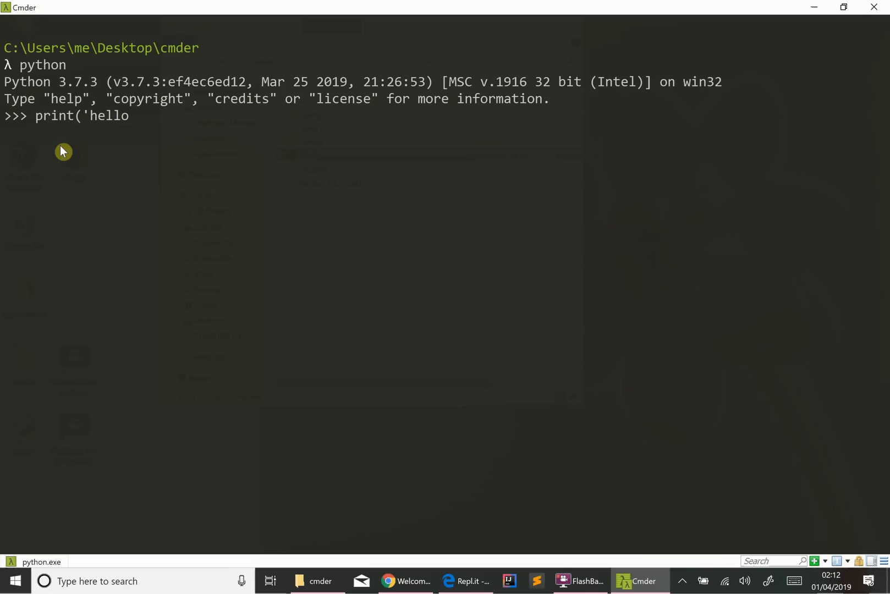
{"action": "type", "text": "world'"}
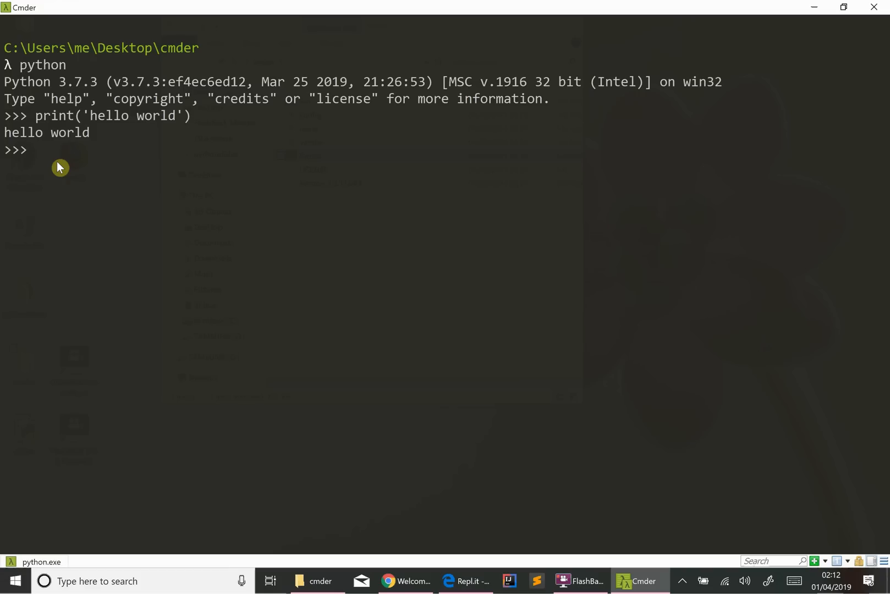
Step: Bring the Repl.it page back to the front via the Edge taskbar button
{"action": "left_click", "coordinate": [473, 581]}
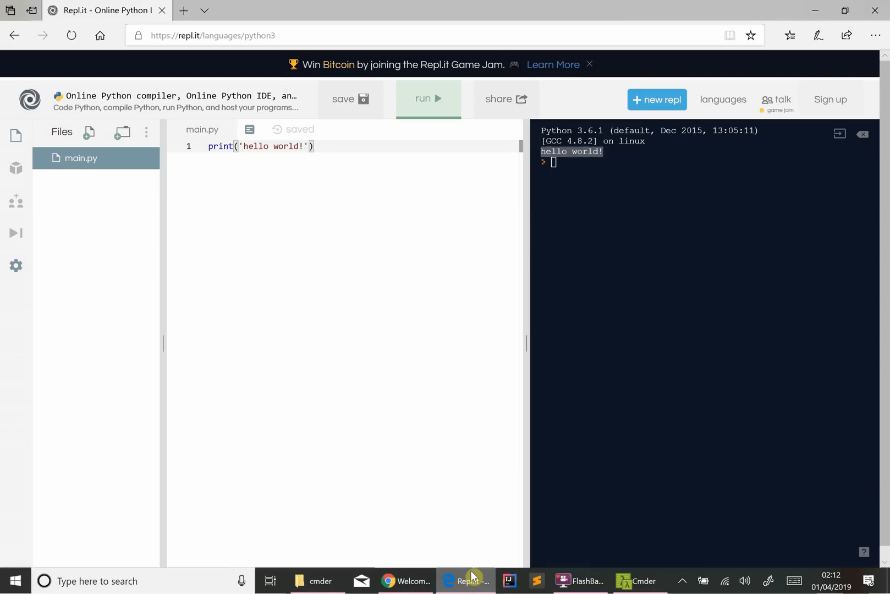
{"action": "mouse_move", "coordinate": [258, 193]}
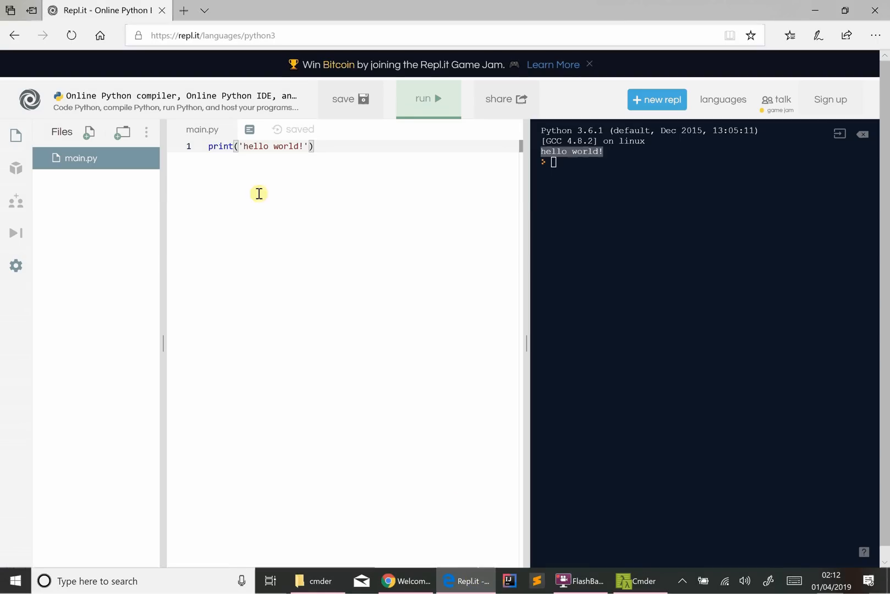
{"action": "mouse_move", "coordinate": [234, 207]}
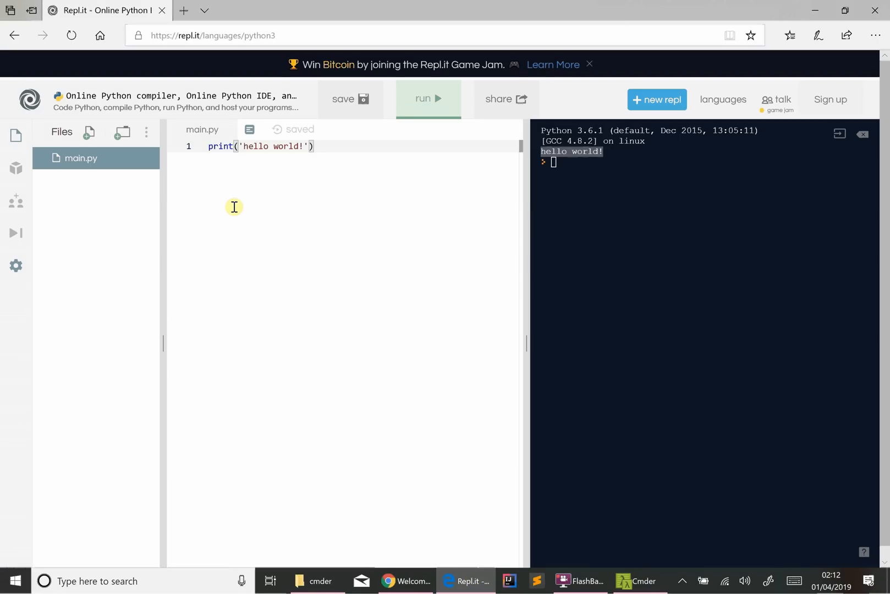
{"action": "mouse_move", "coordinate": [406, 215]}
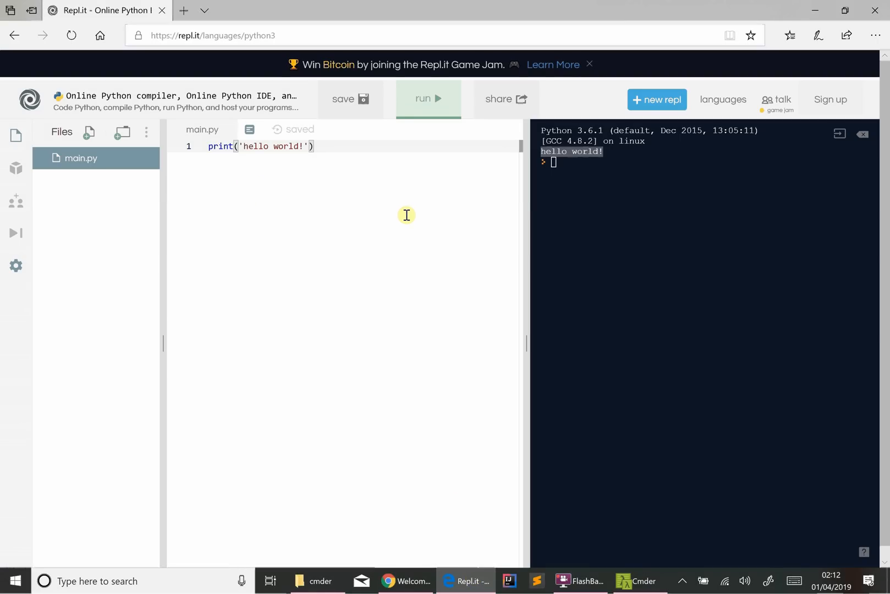
{"action": "mouse_move", "coordinate": [408, 217]}
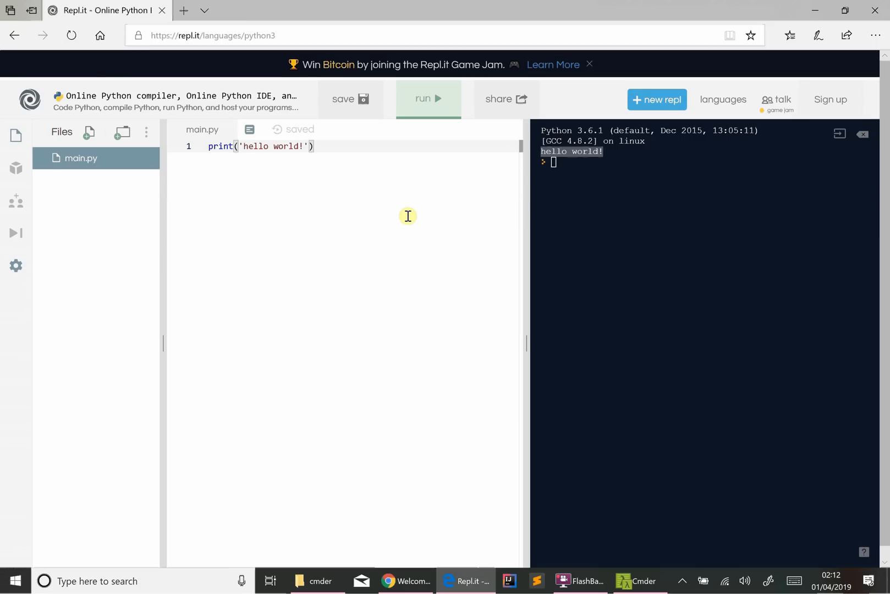
{"action": "mouse_move", "coordinate": [406, 210]}
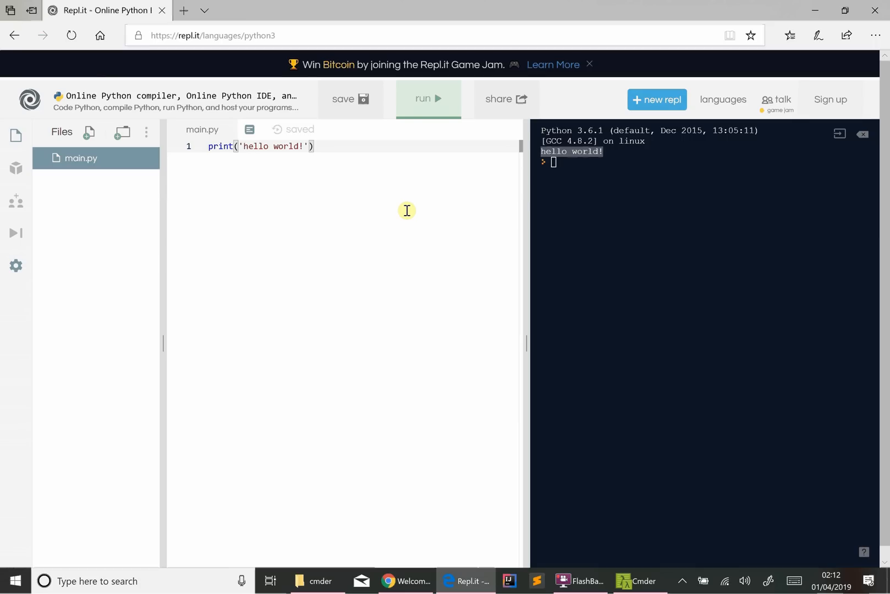
{"action": "mouse_move", "coordinate": [412, 246]}
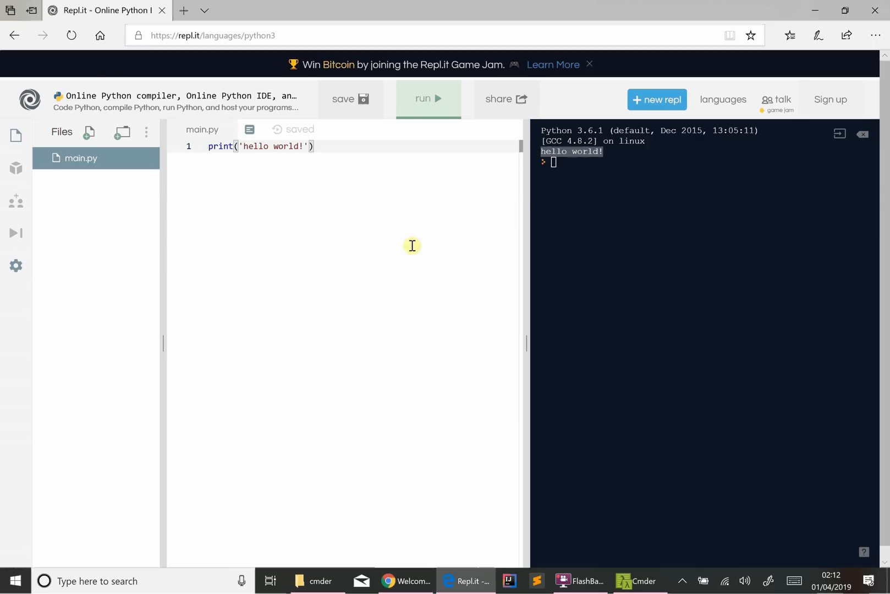
{"action": "mouse_move", "coordinate": [413, 234]}
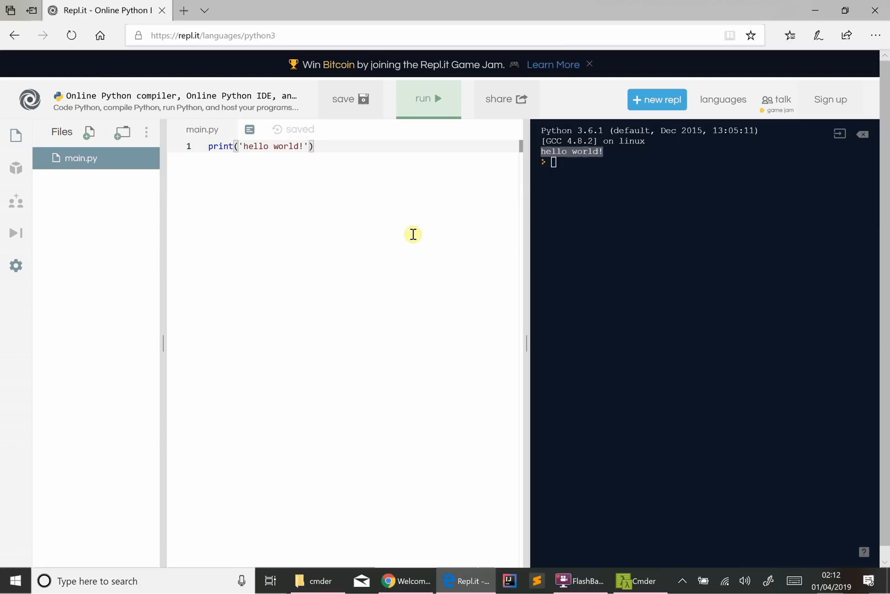
{"action": "mouse_move", "coordinate": [480, 464]}
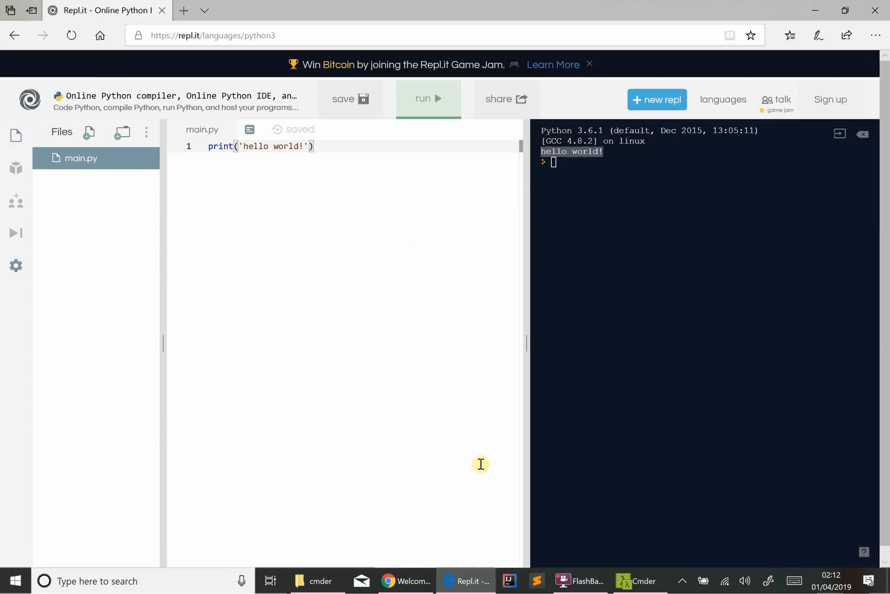